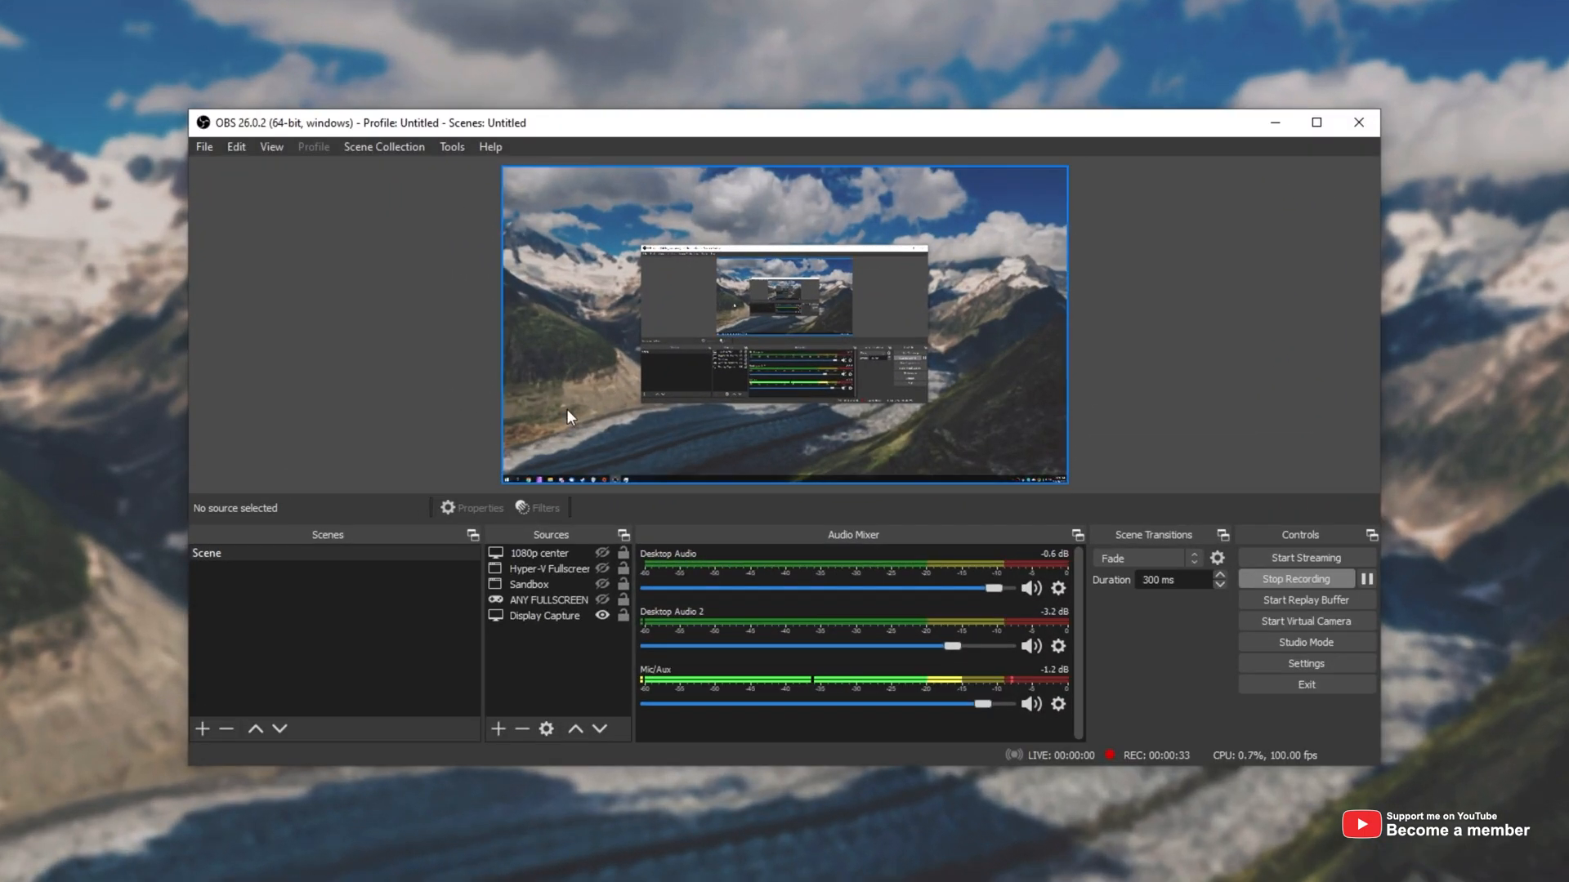
mouse_move(979, 446)
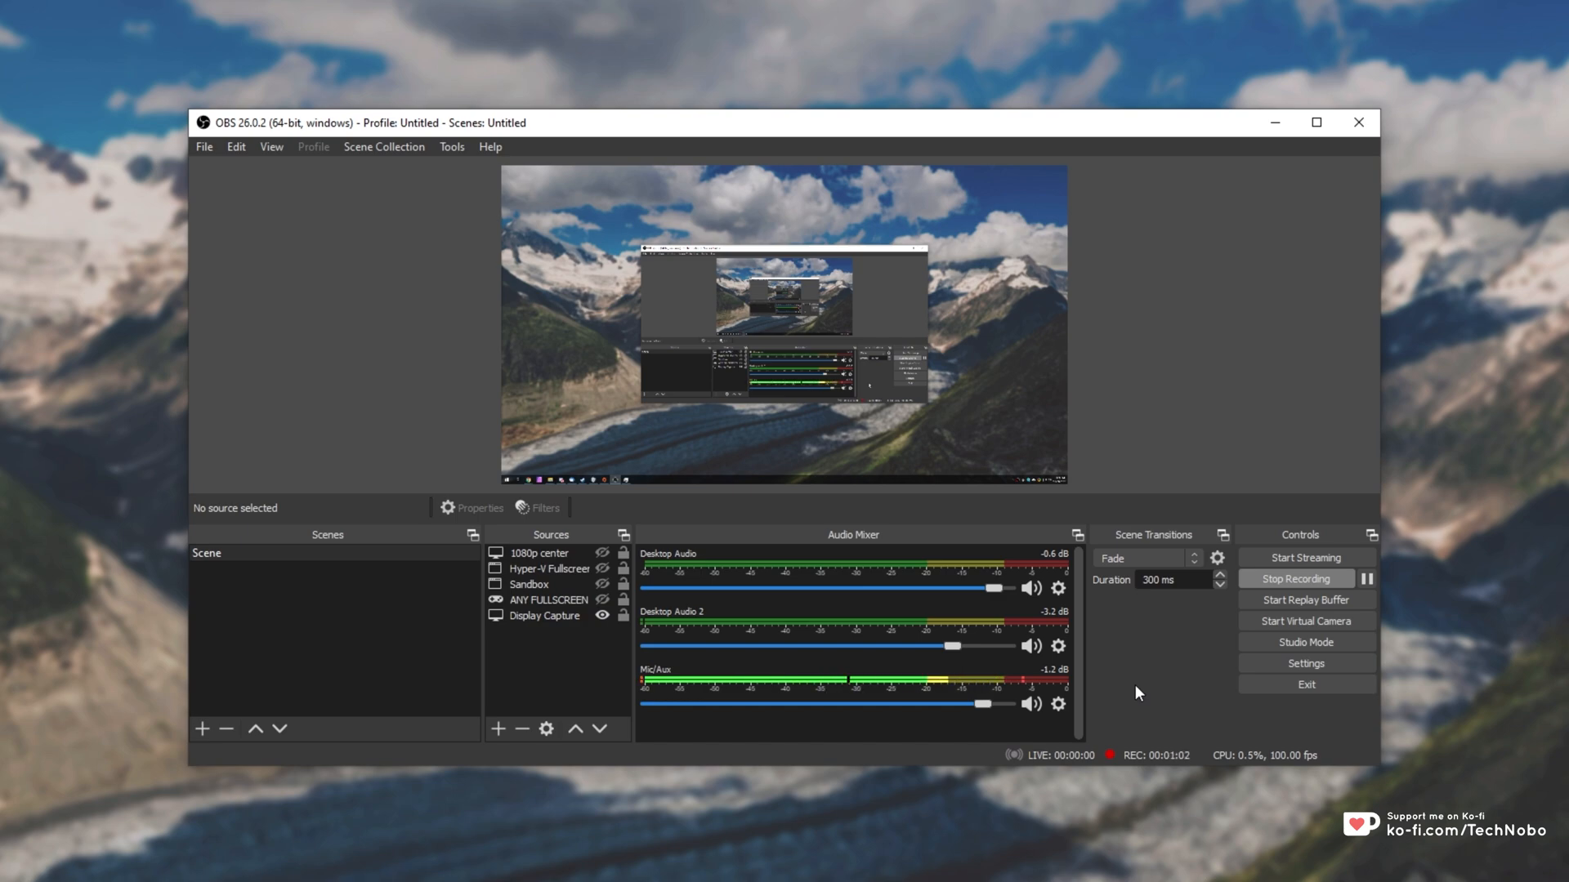
mouse_move(1104, 690)
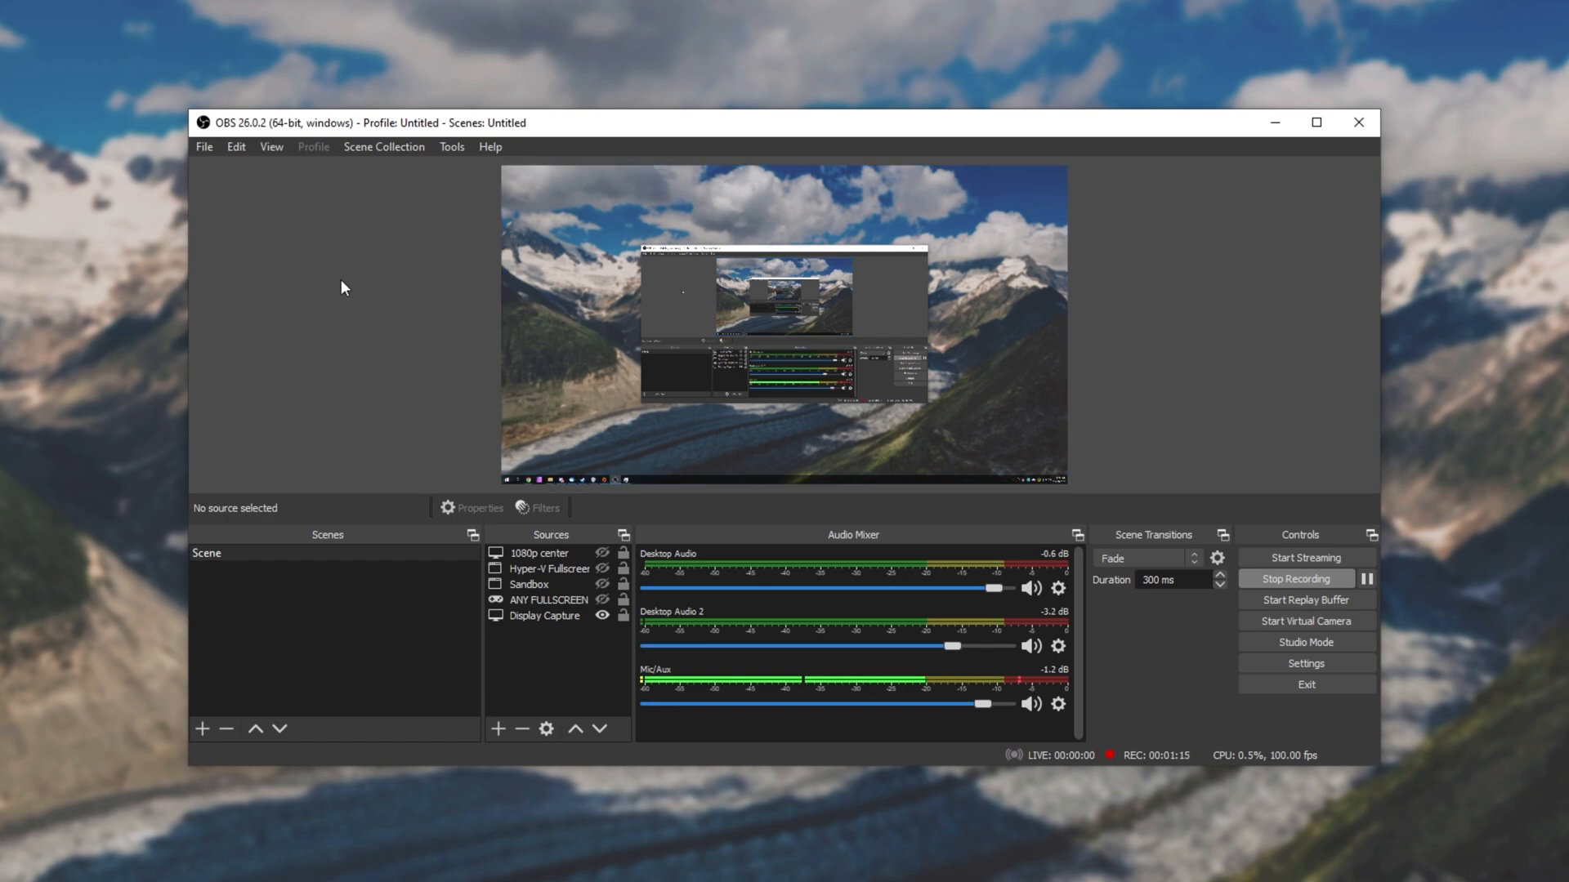
- Show the Stats window from the View menu
left_click(272, 147)
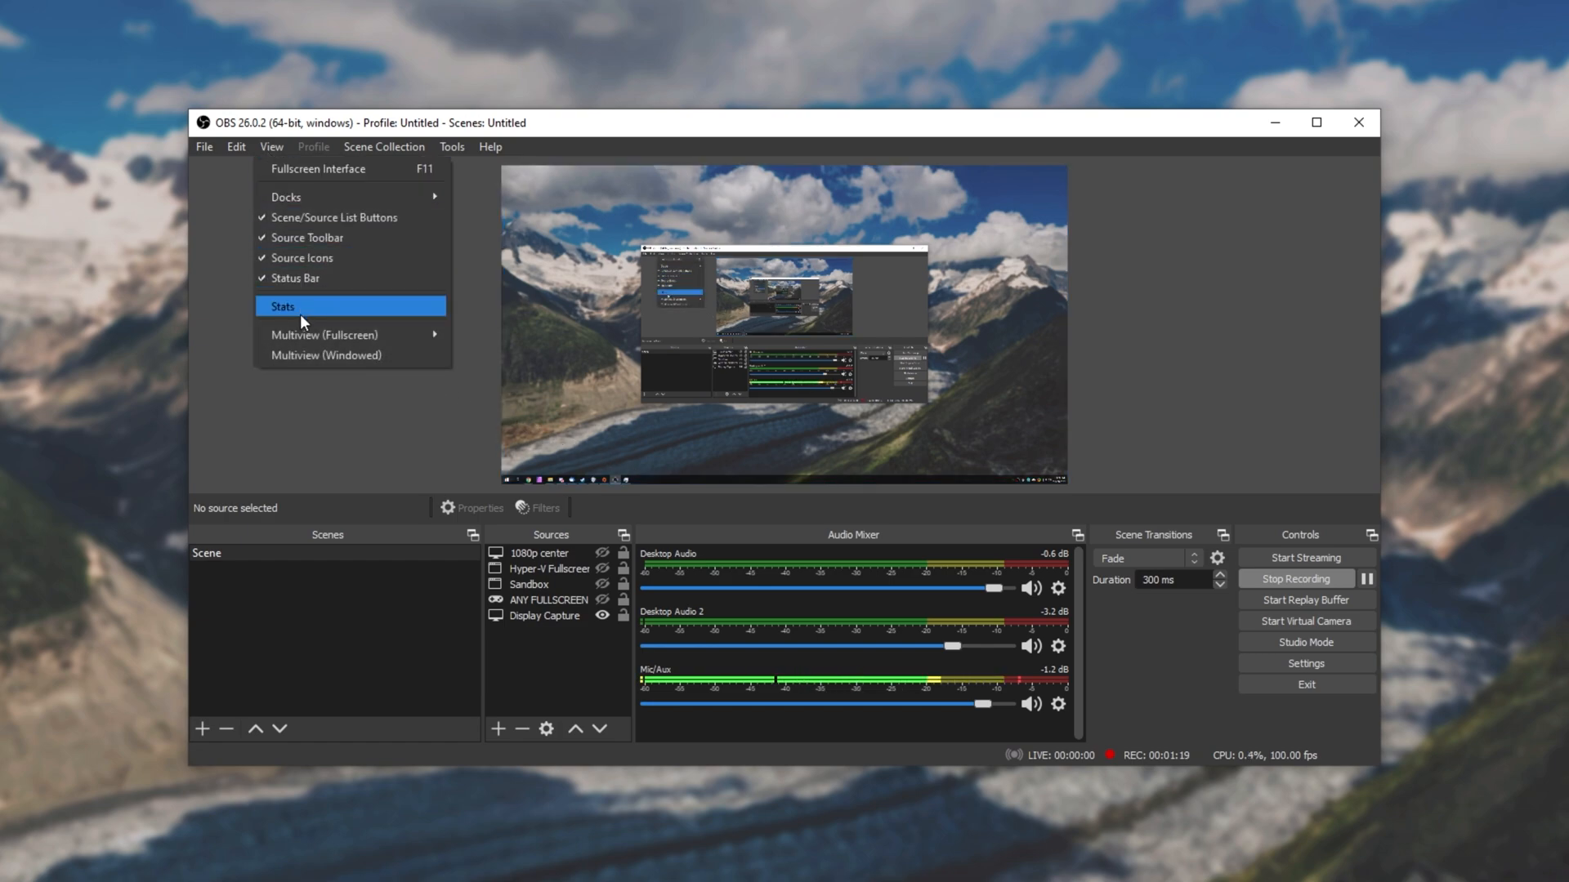
left_click(283, 305)
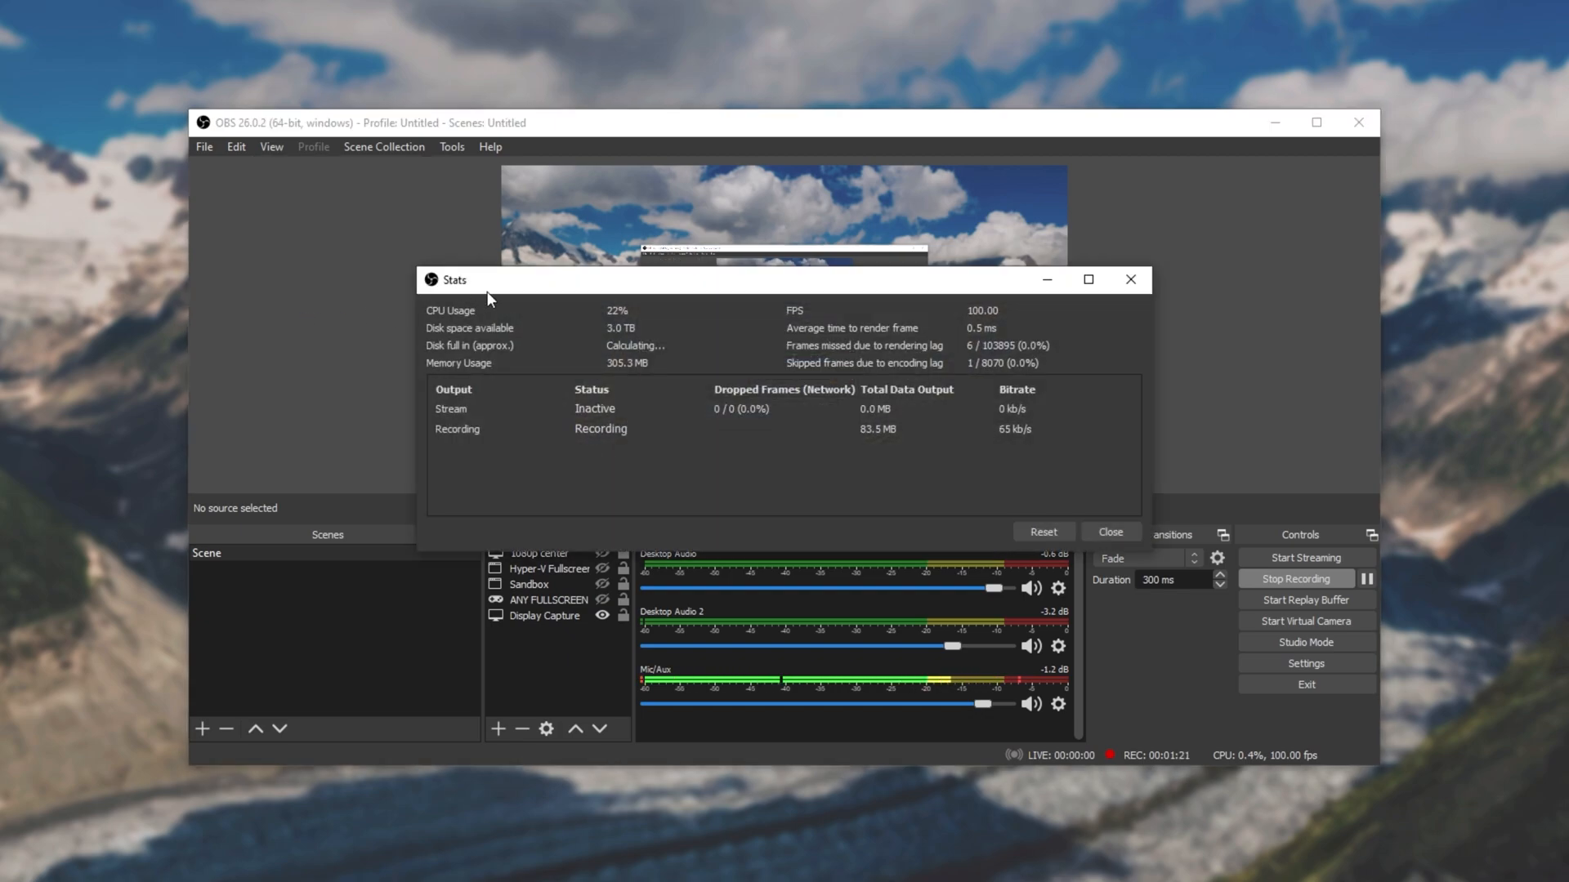
mouse_move(698, 371)
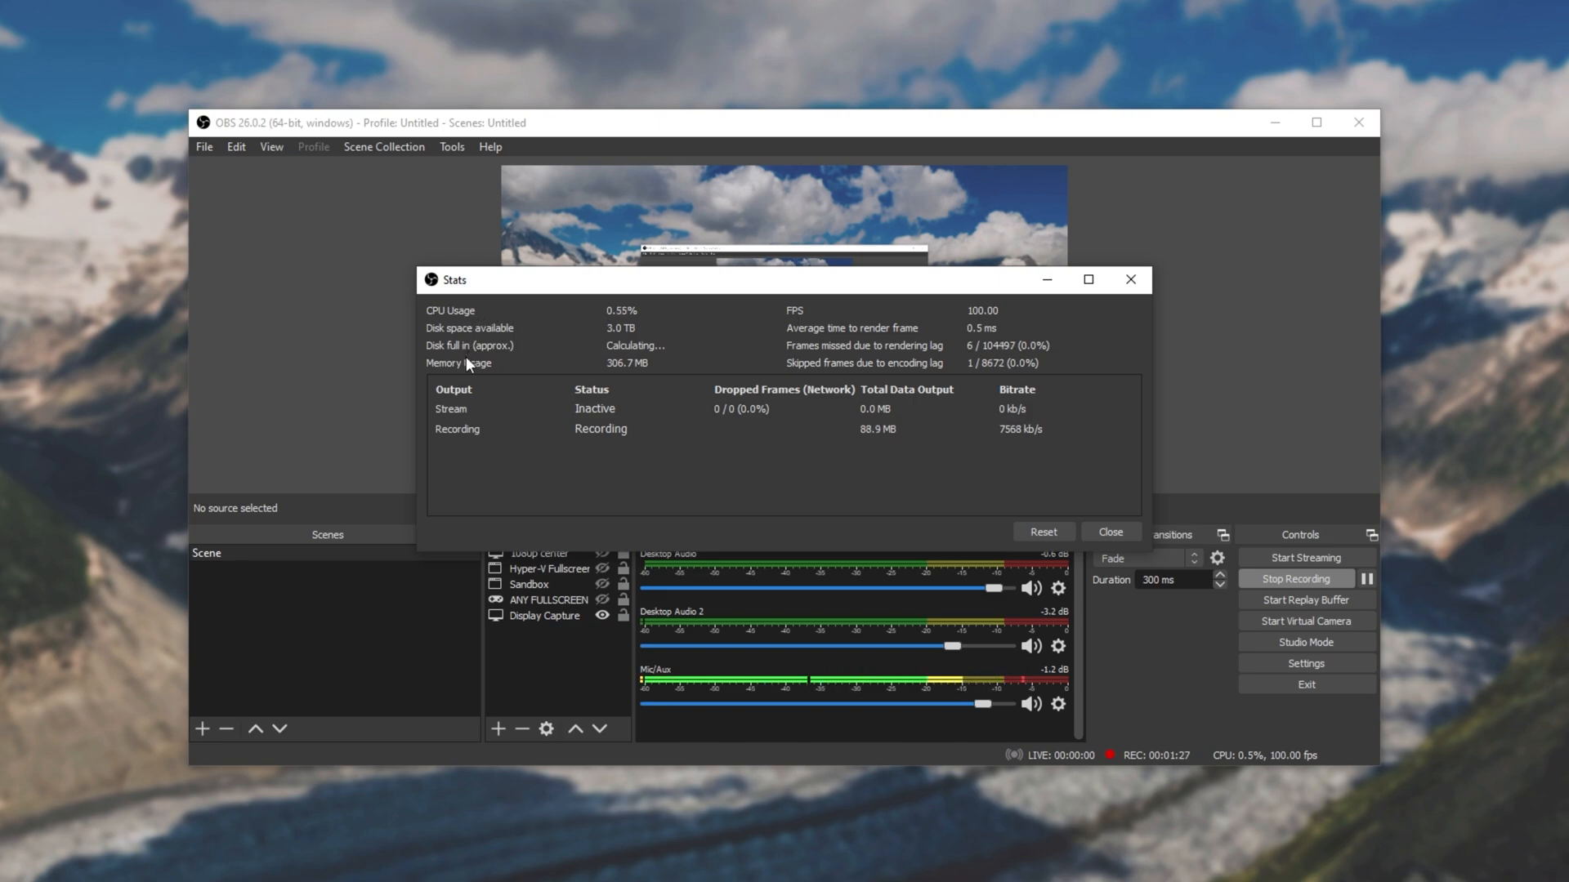
mouse_move(903, 317)
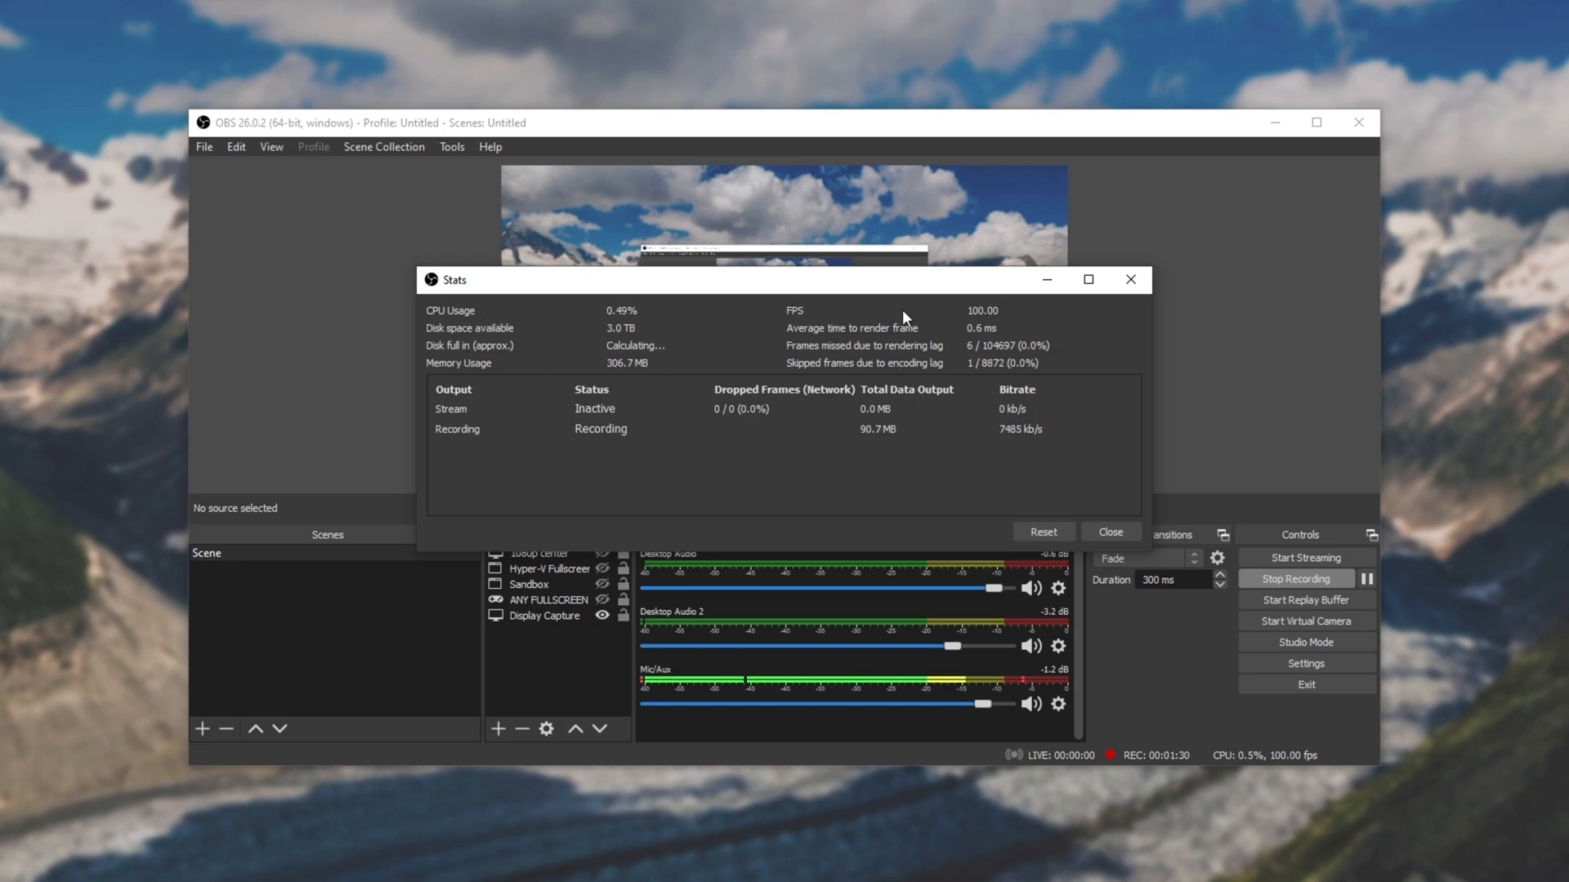
mouse_move(686, 466)
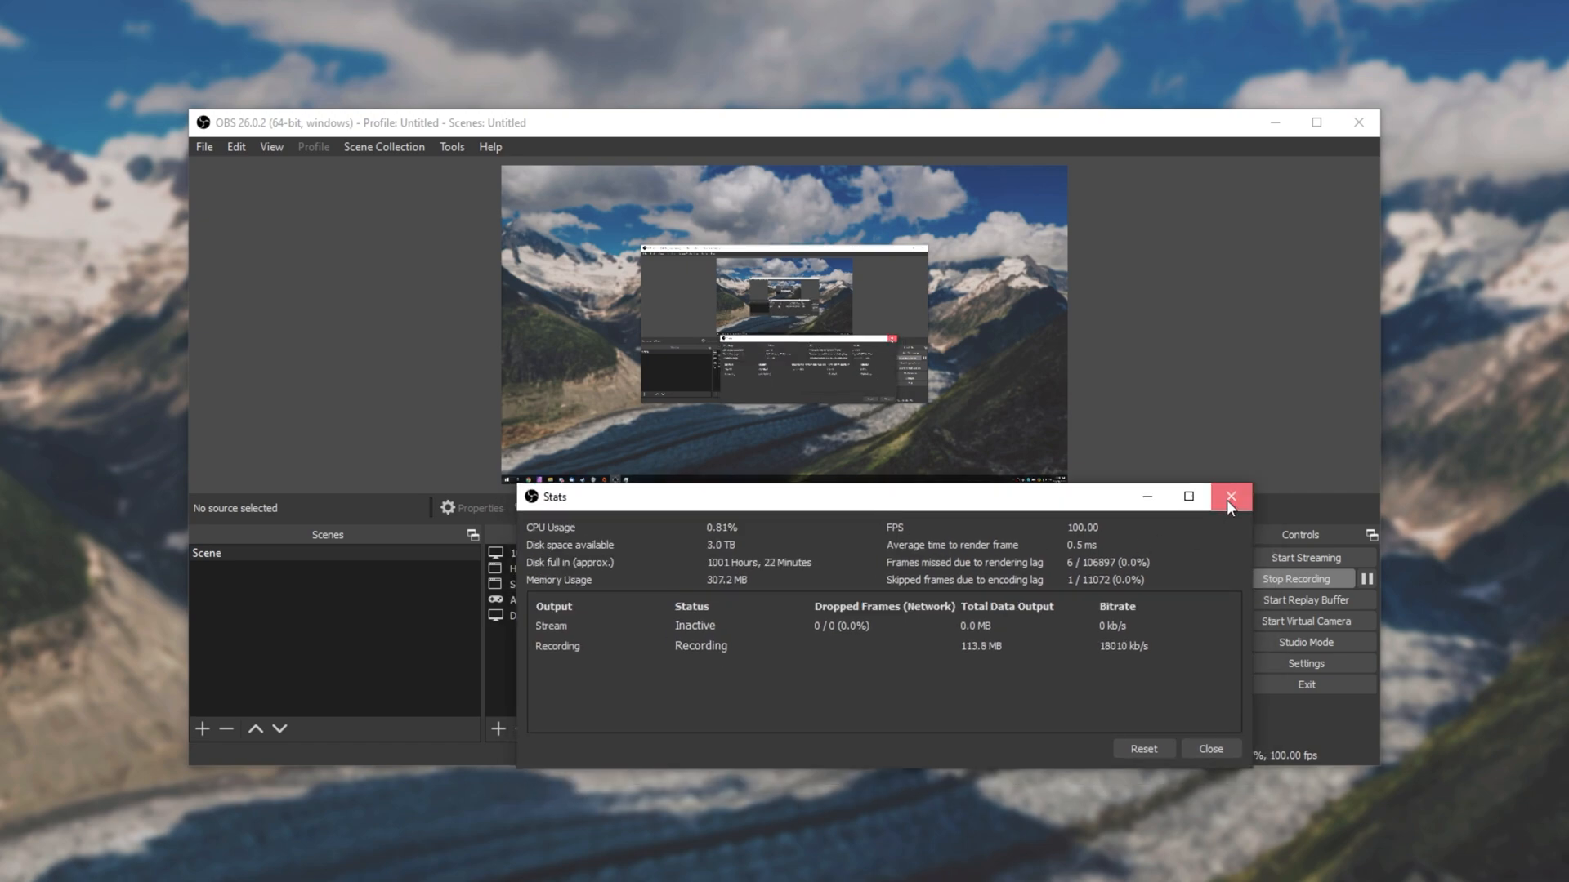
- Replace the floating Stats window with a Stats dock placed in the bottom bar beside Scene Transitions
left_click(1229, 497)
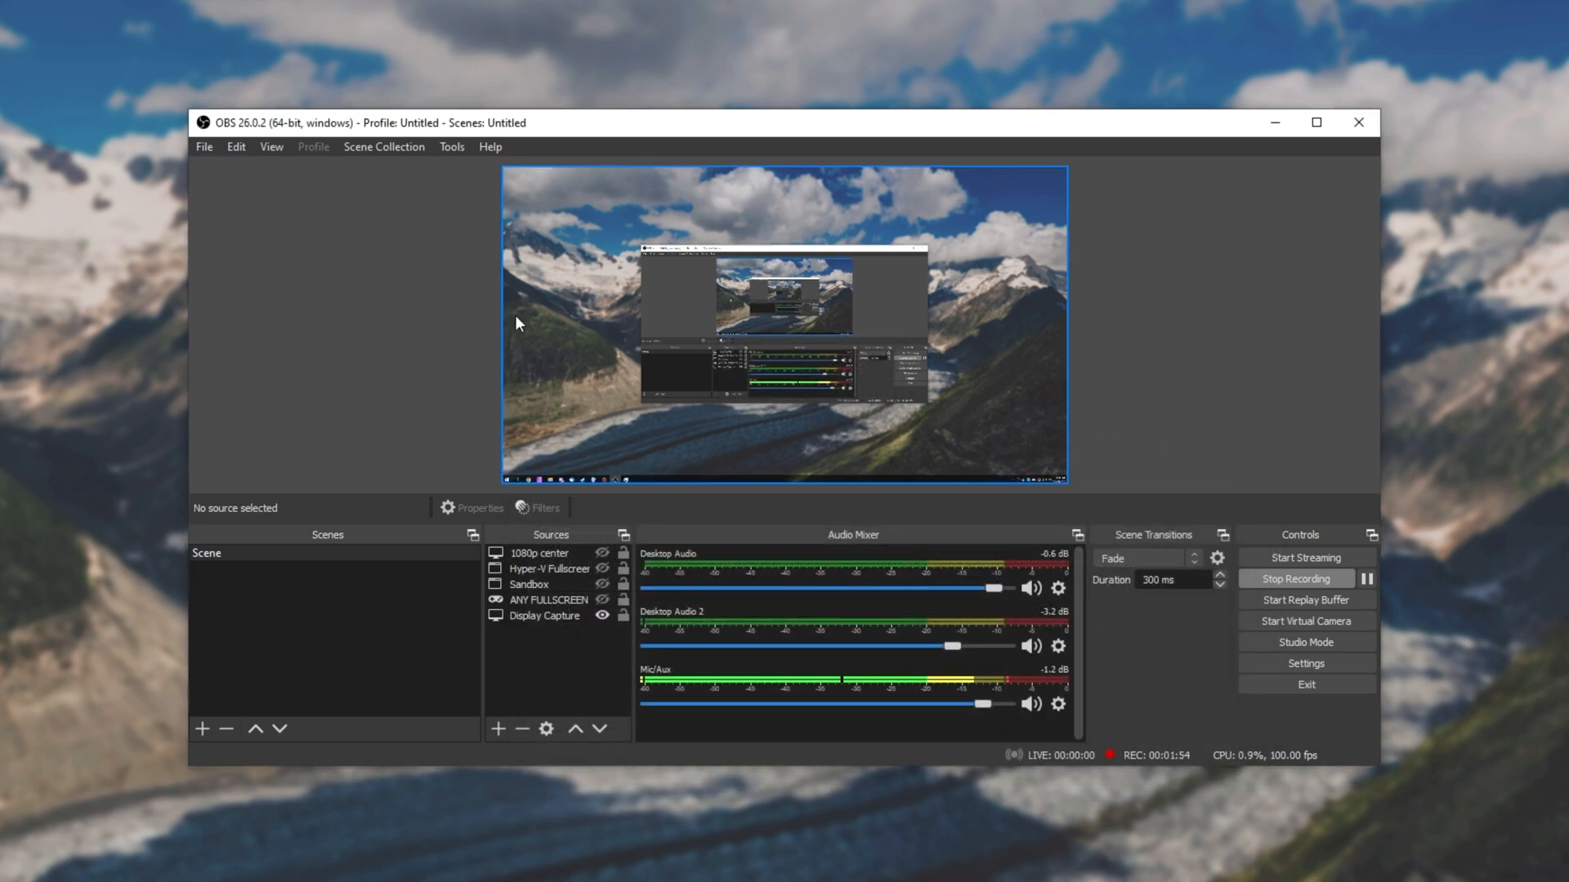
left_click(270, 147)
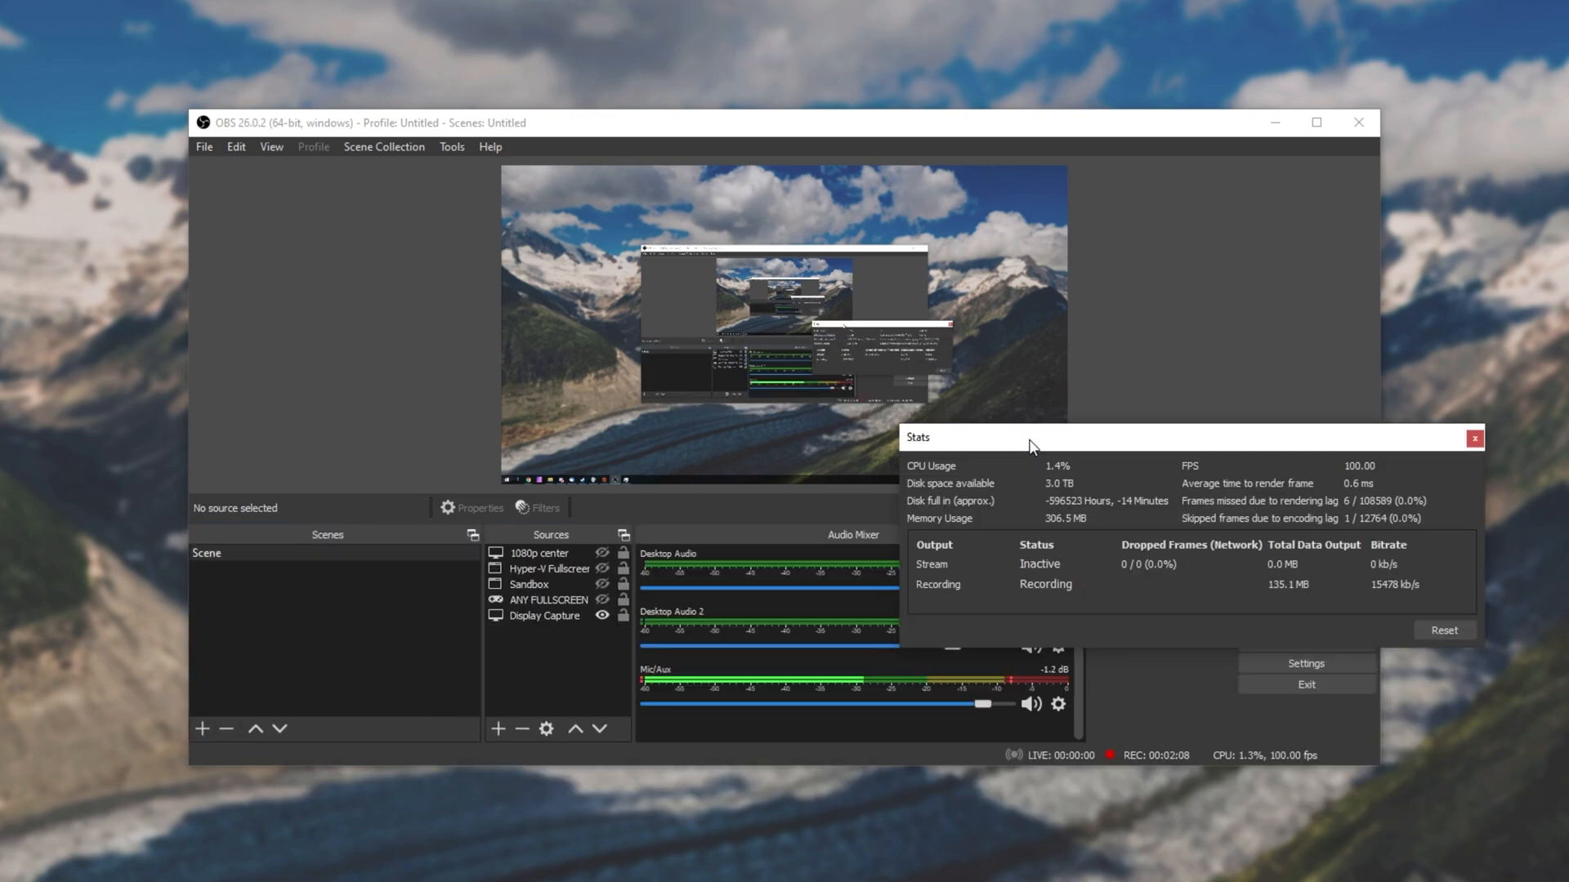
left_click(1473, 438)
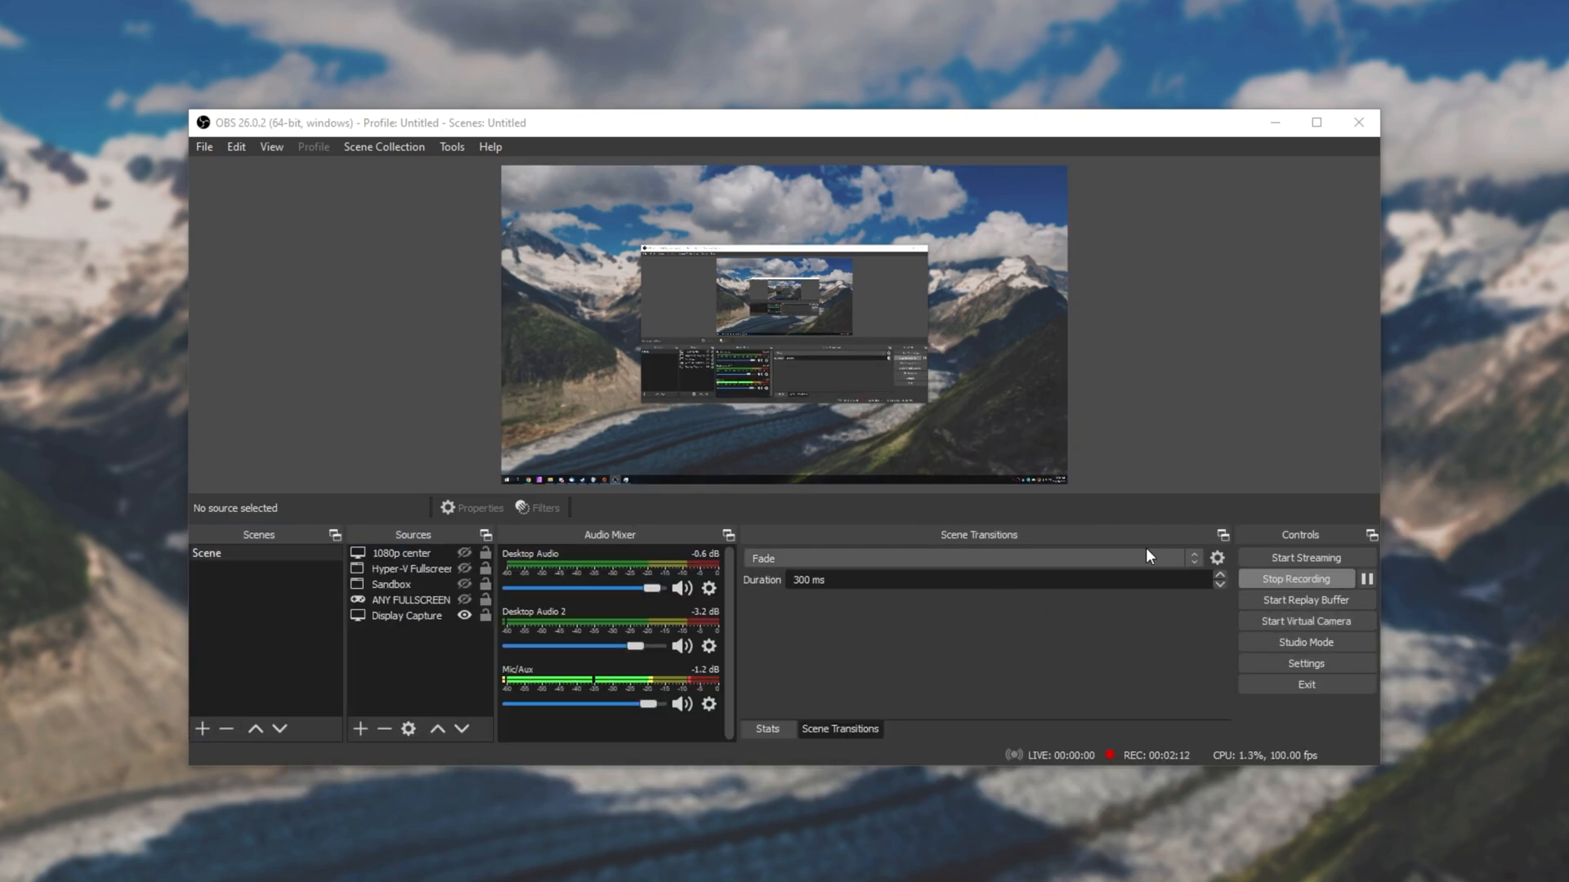
- Move the Stats dock onto the Scenes dock so the two share tabs, then view the Scenes tab
left_click(766, 729)
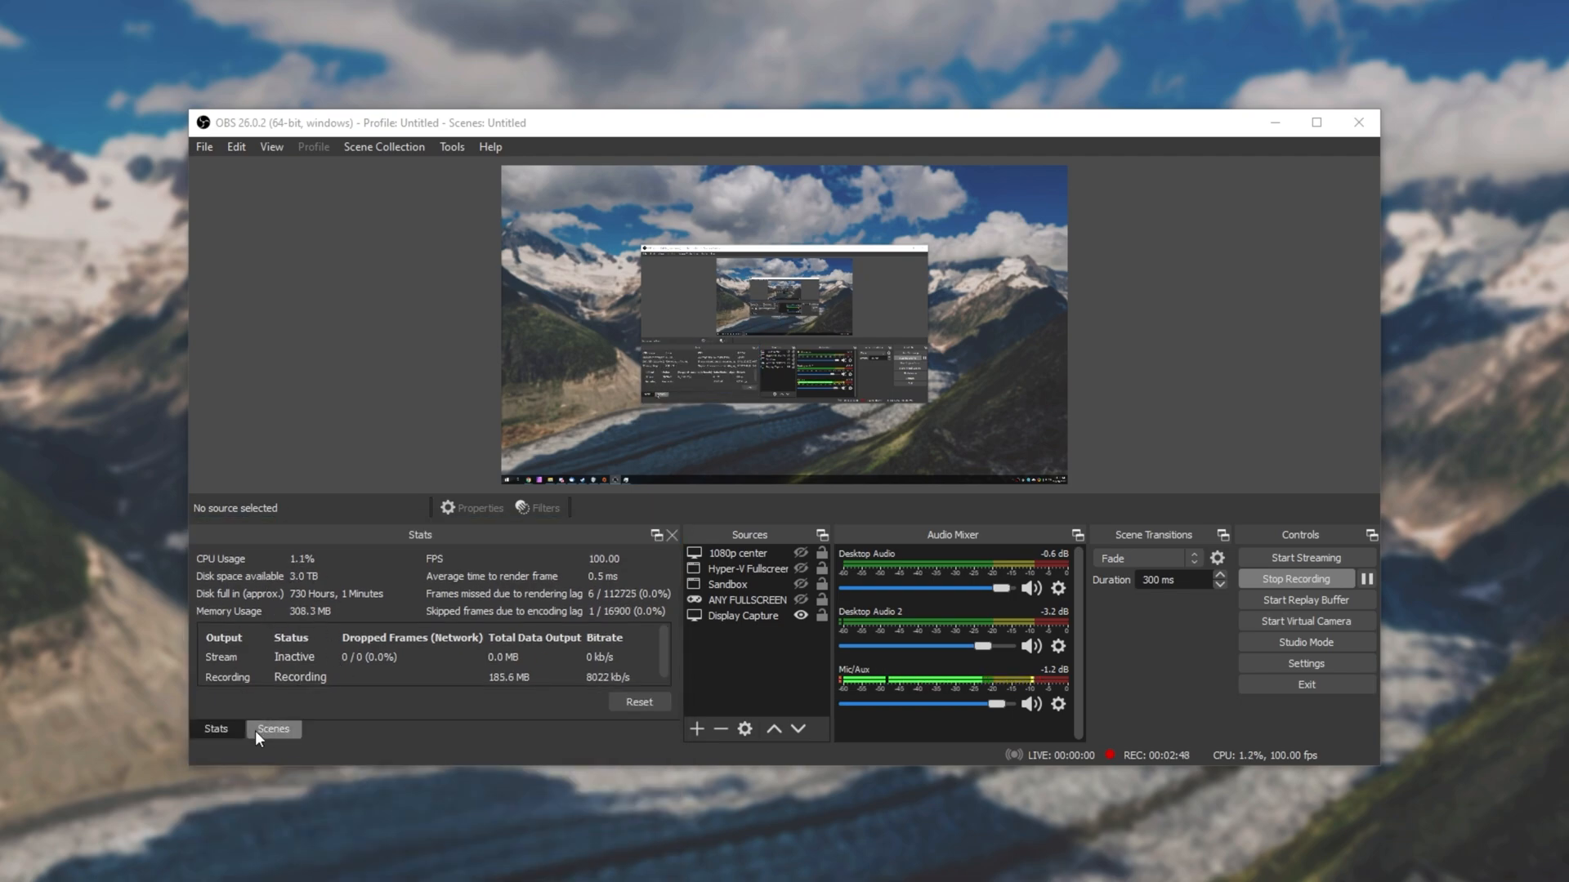
left_click(215, 734)
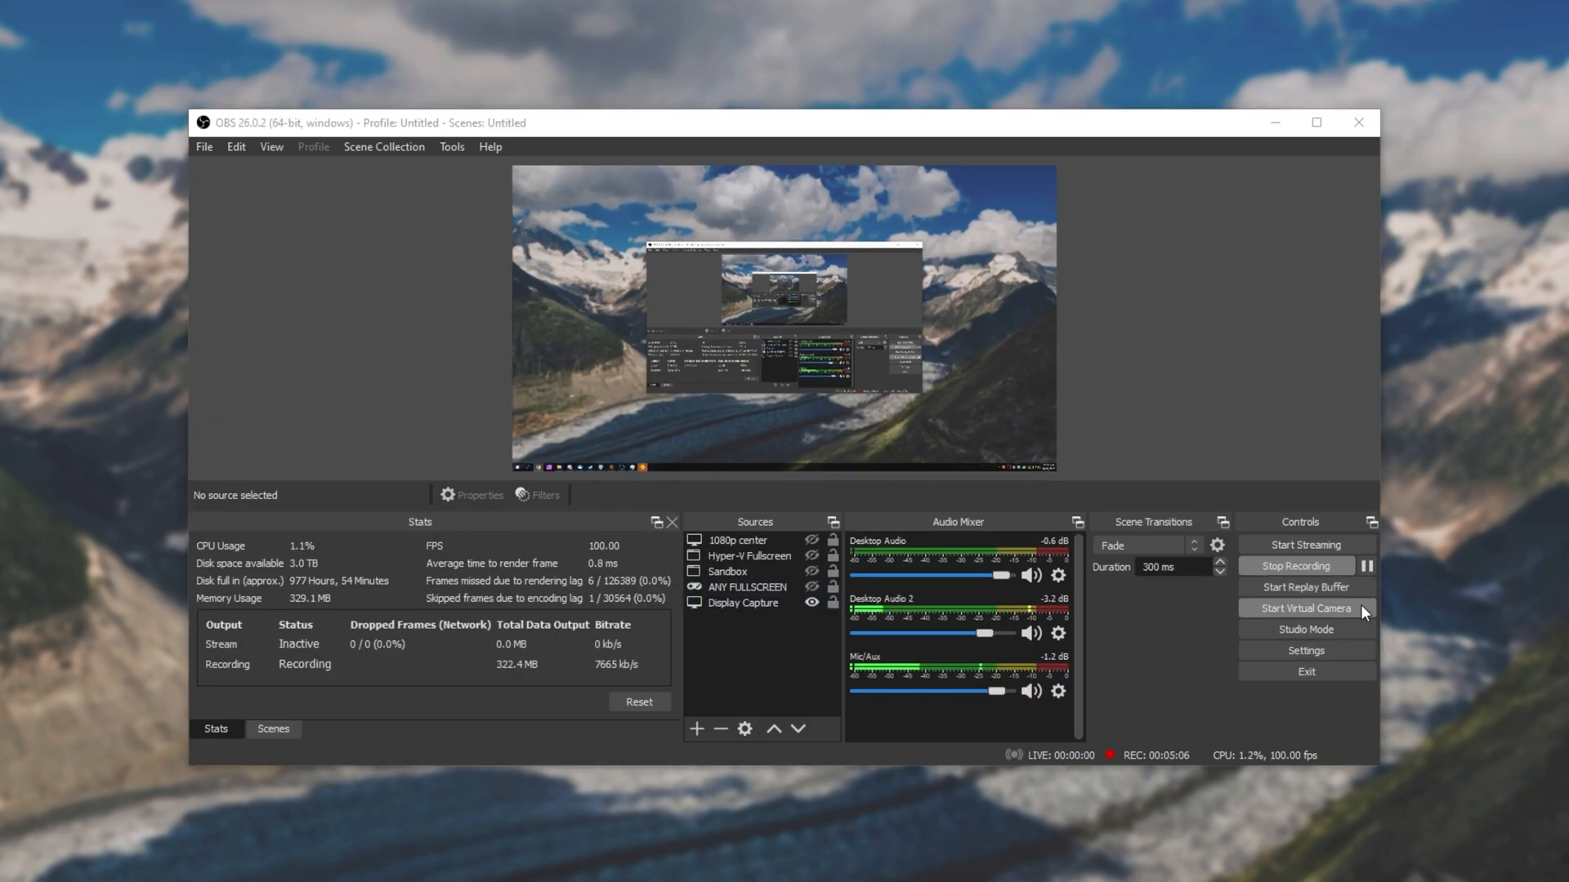
- In Settings > Stream, choose the Twitch server US East: Miami, FL
left_click(1304, 650)
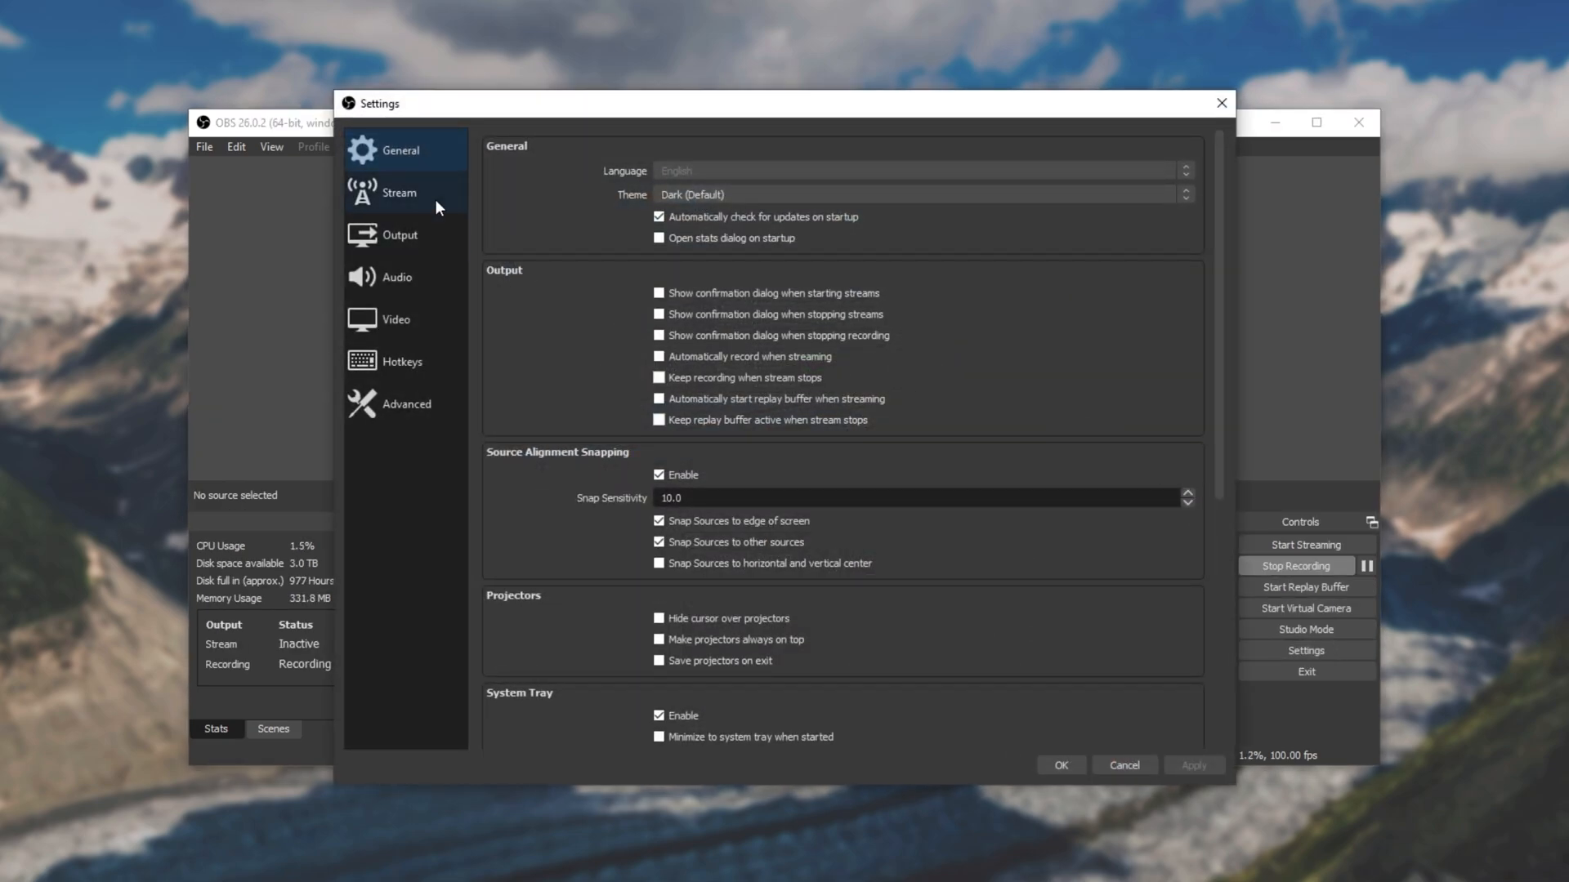
left_click(398, 193)
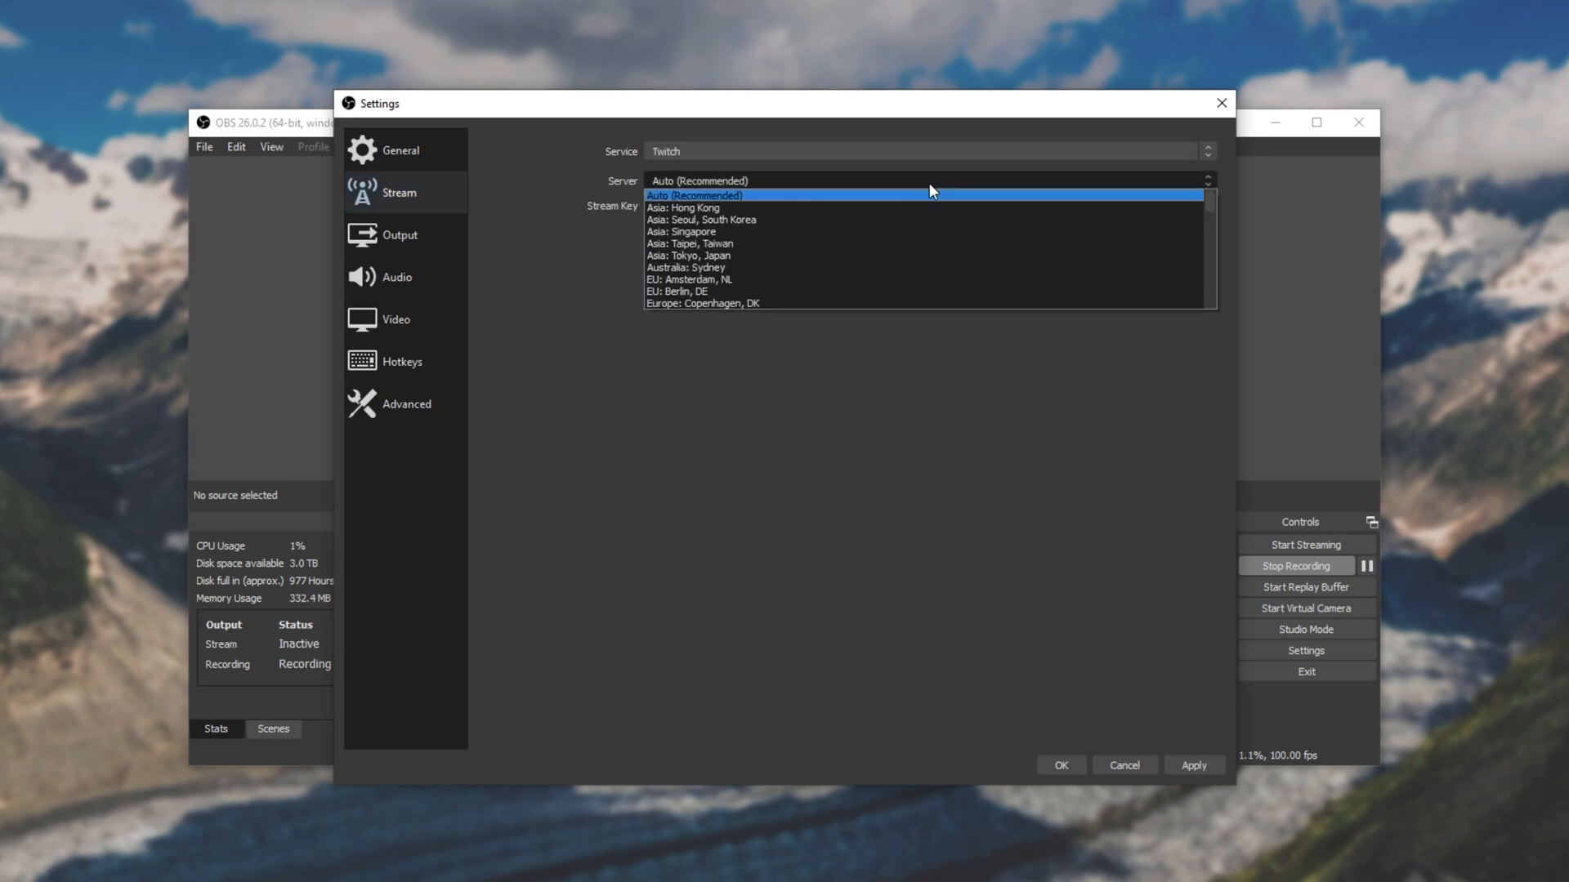
scroll("down", 3)
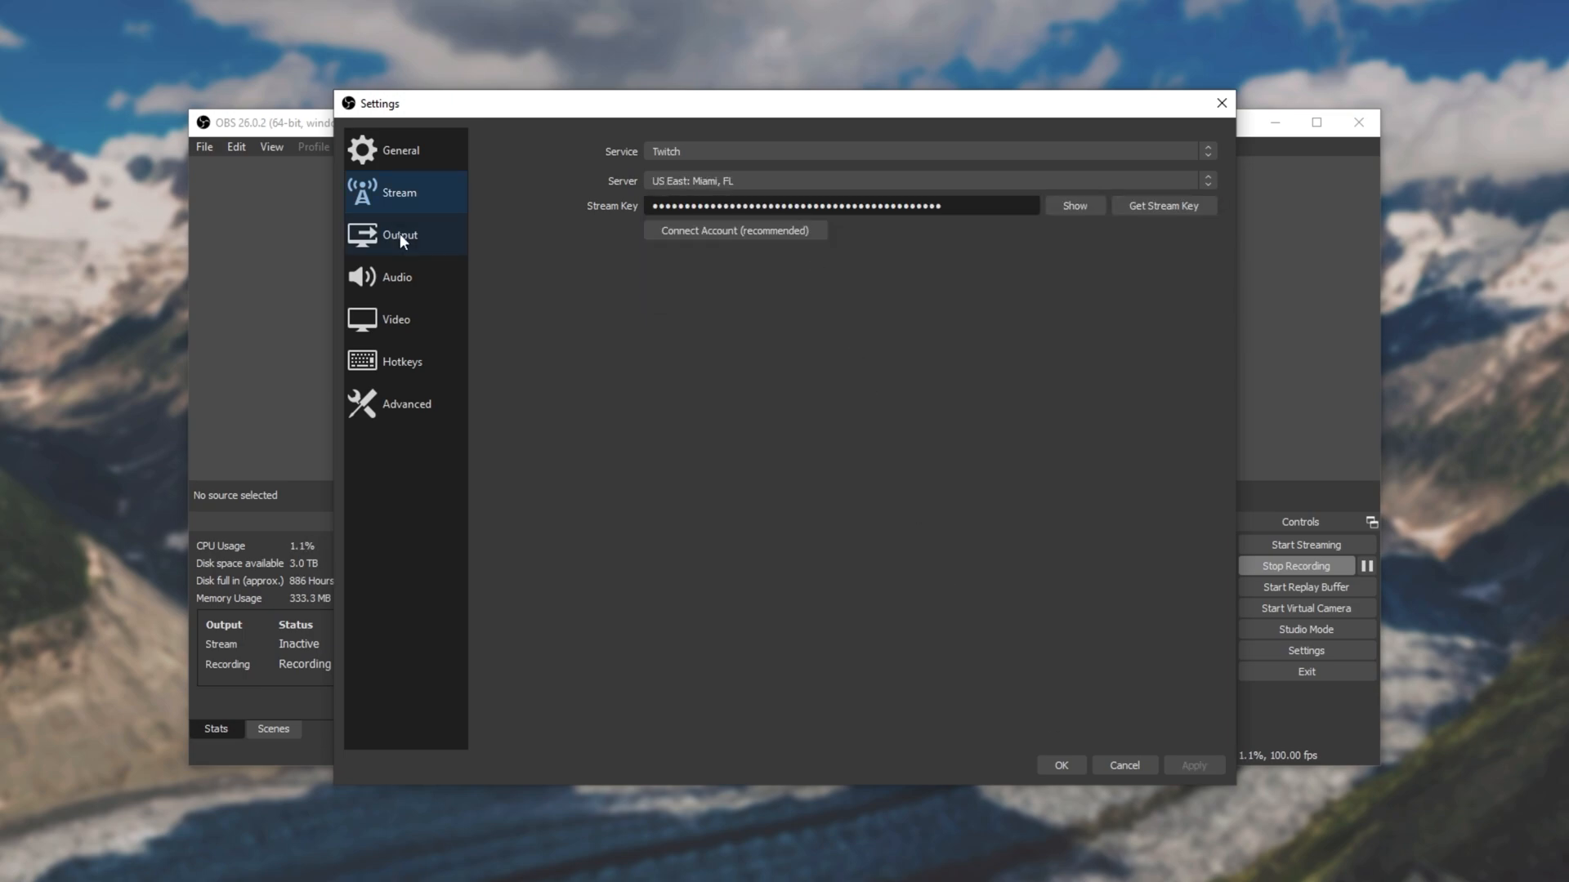
- In Output > Streaming, set the bitrate to 30000 Kbps and confirm the settings
left_click(400, 233)
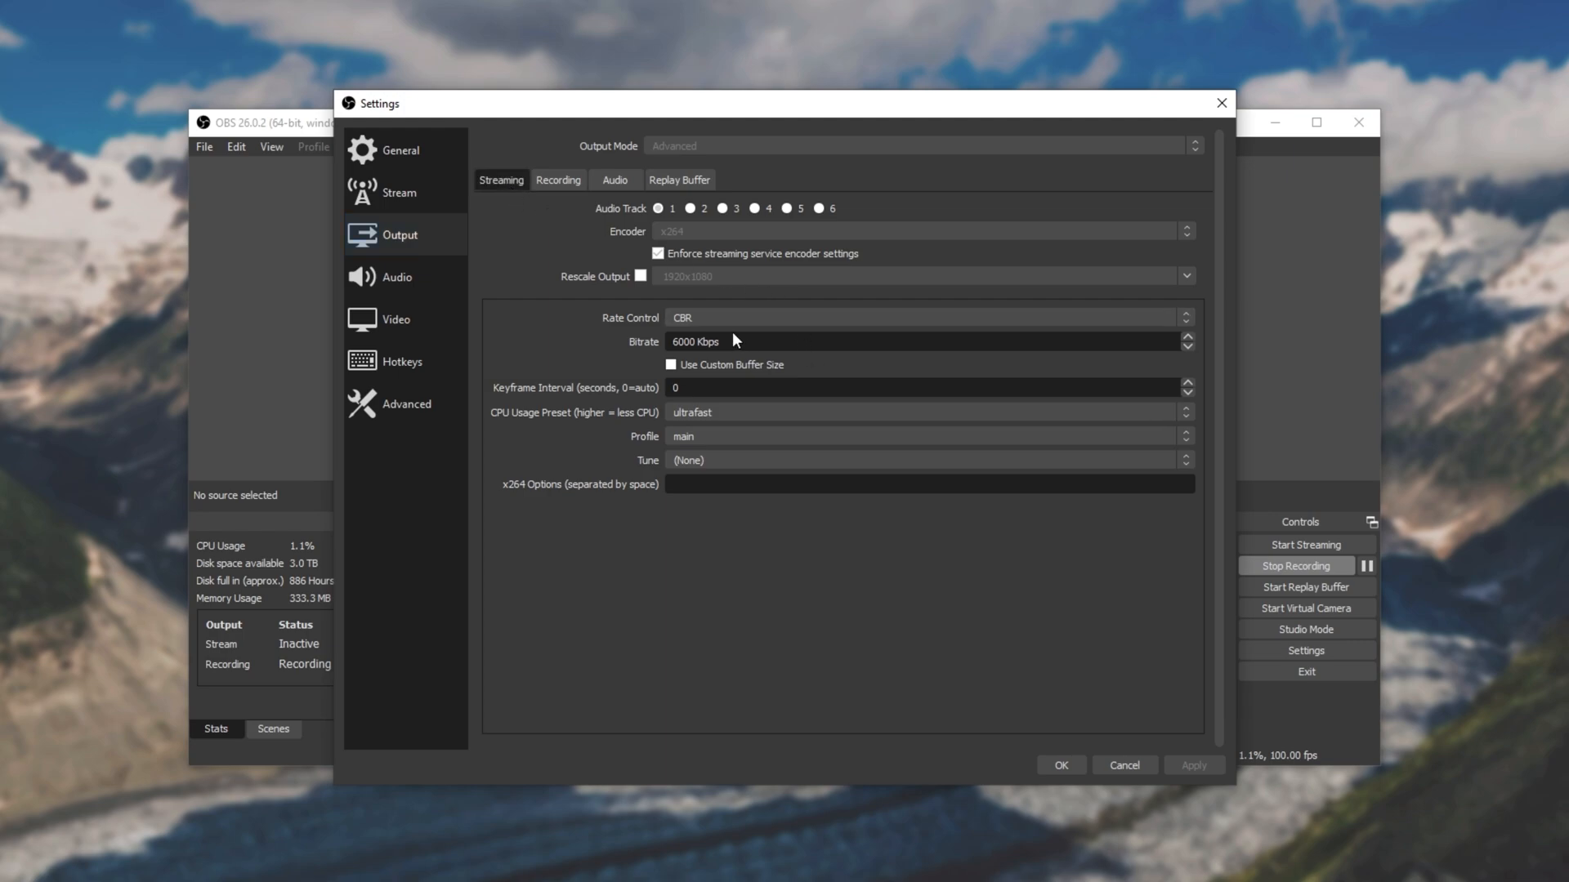
left_click(690, 342)
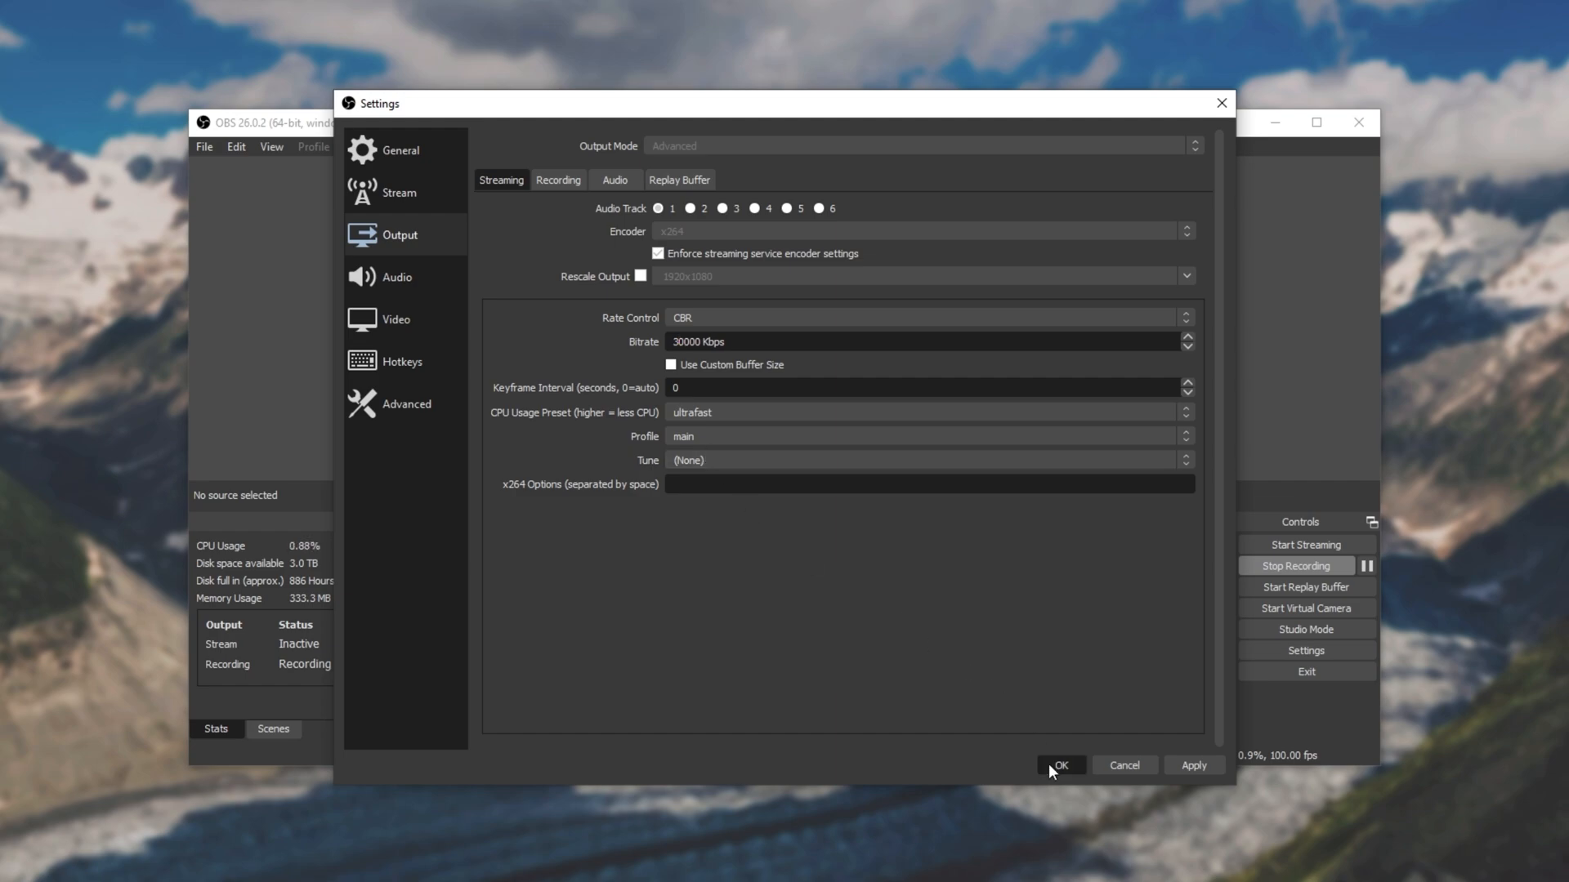
left_click(1059, 765)
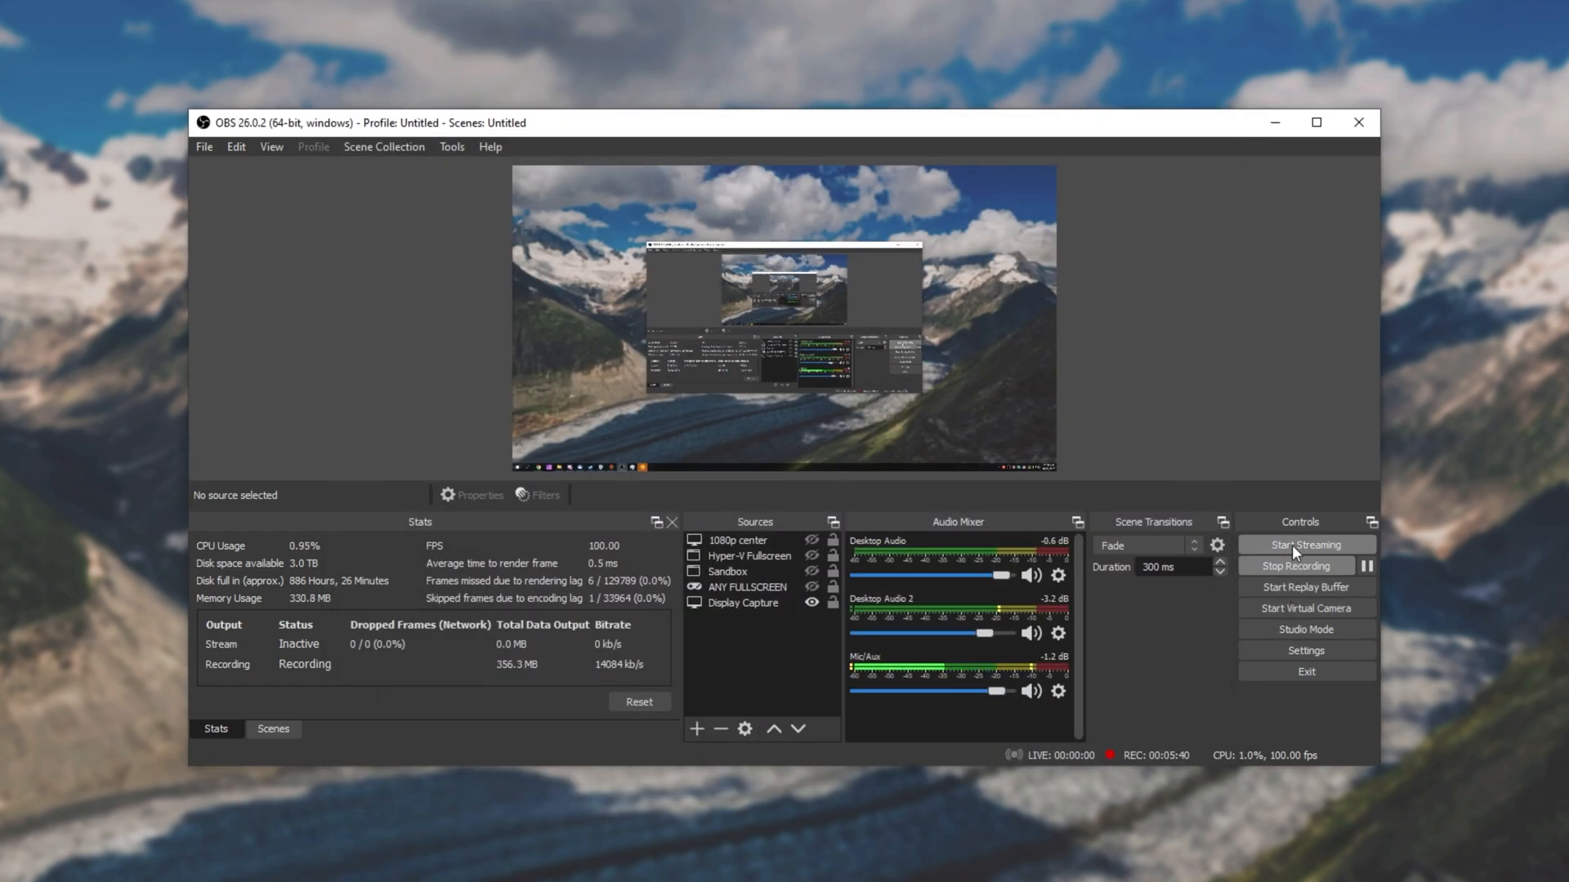
- Start streaming and watch dropped network frames in the Stats dock, then return to Settings
left_click(1306, 545)
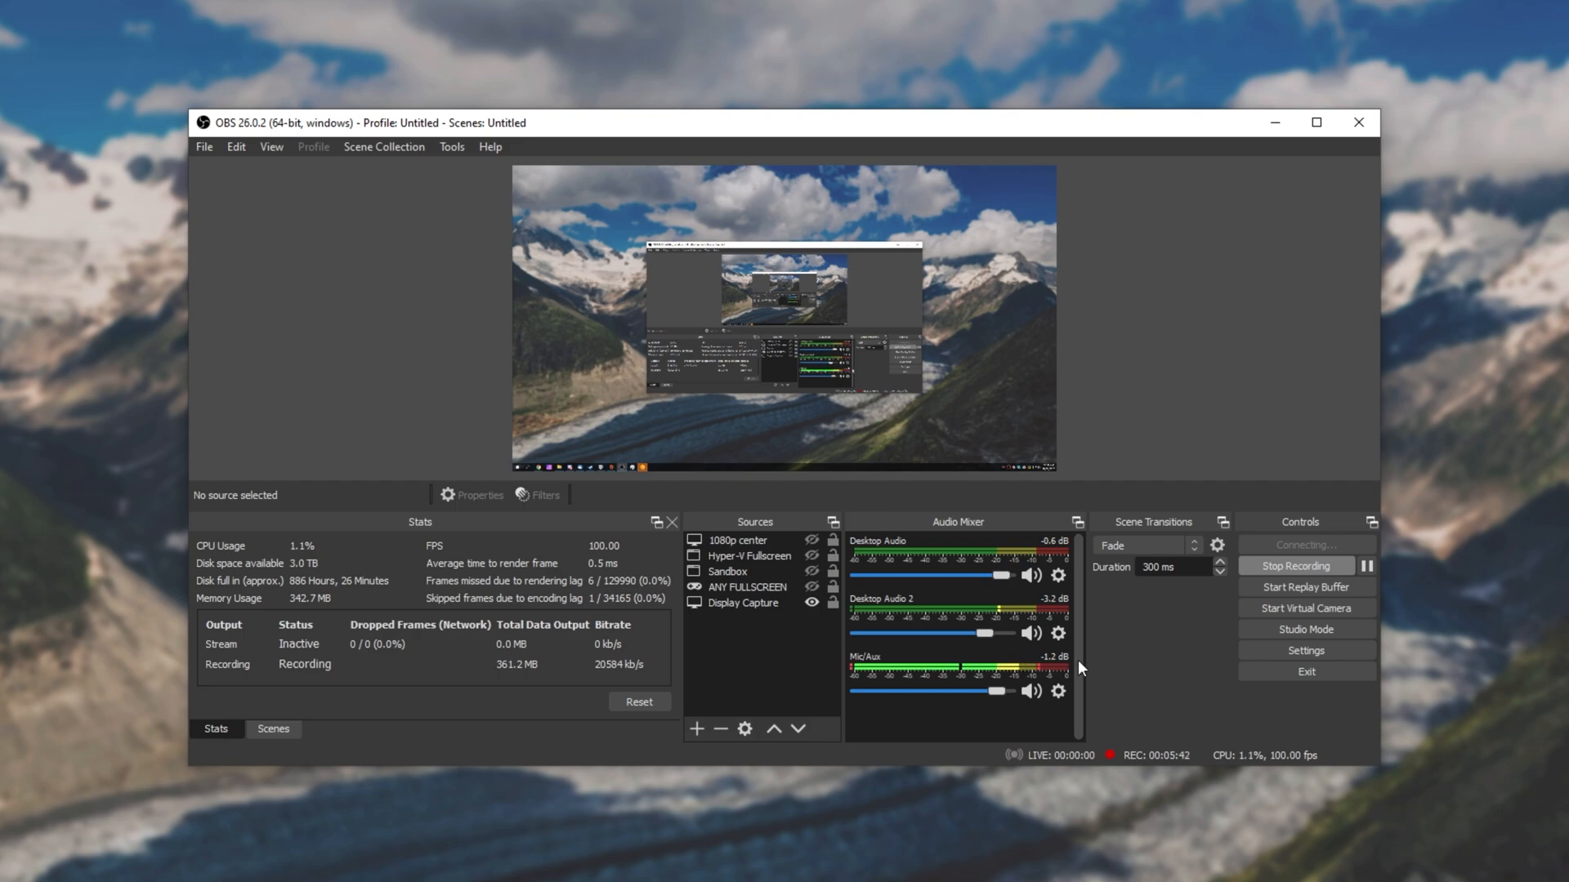
left_click(1306, 544)
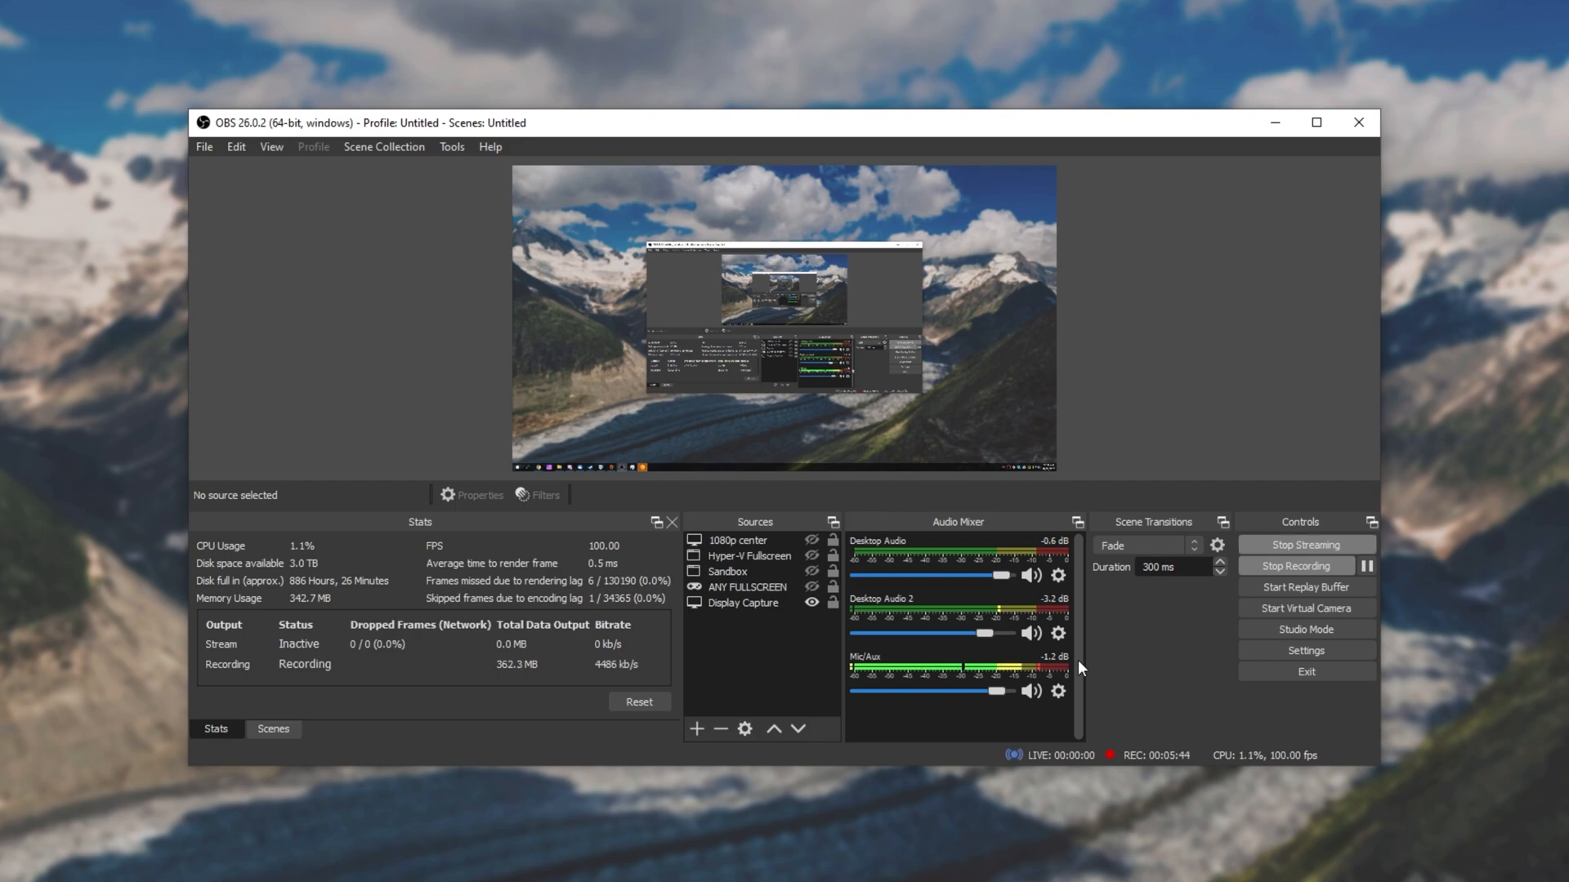
left_click(1304, 544)
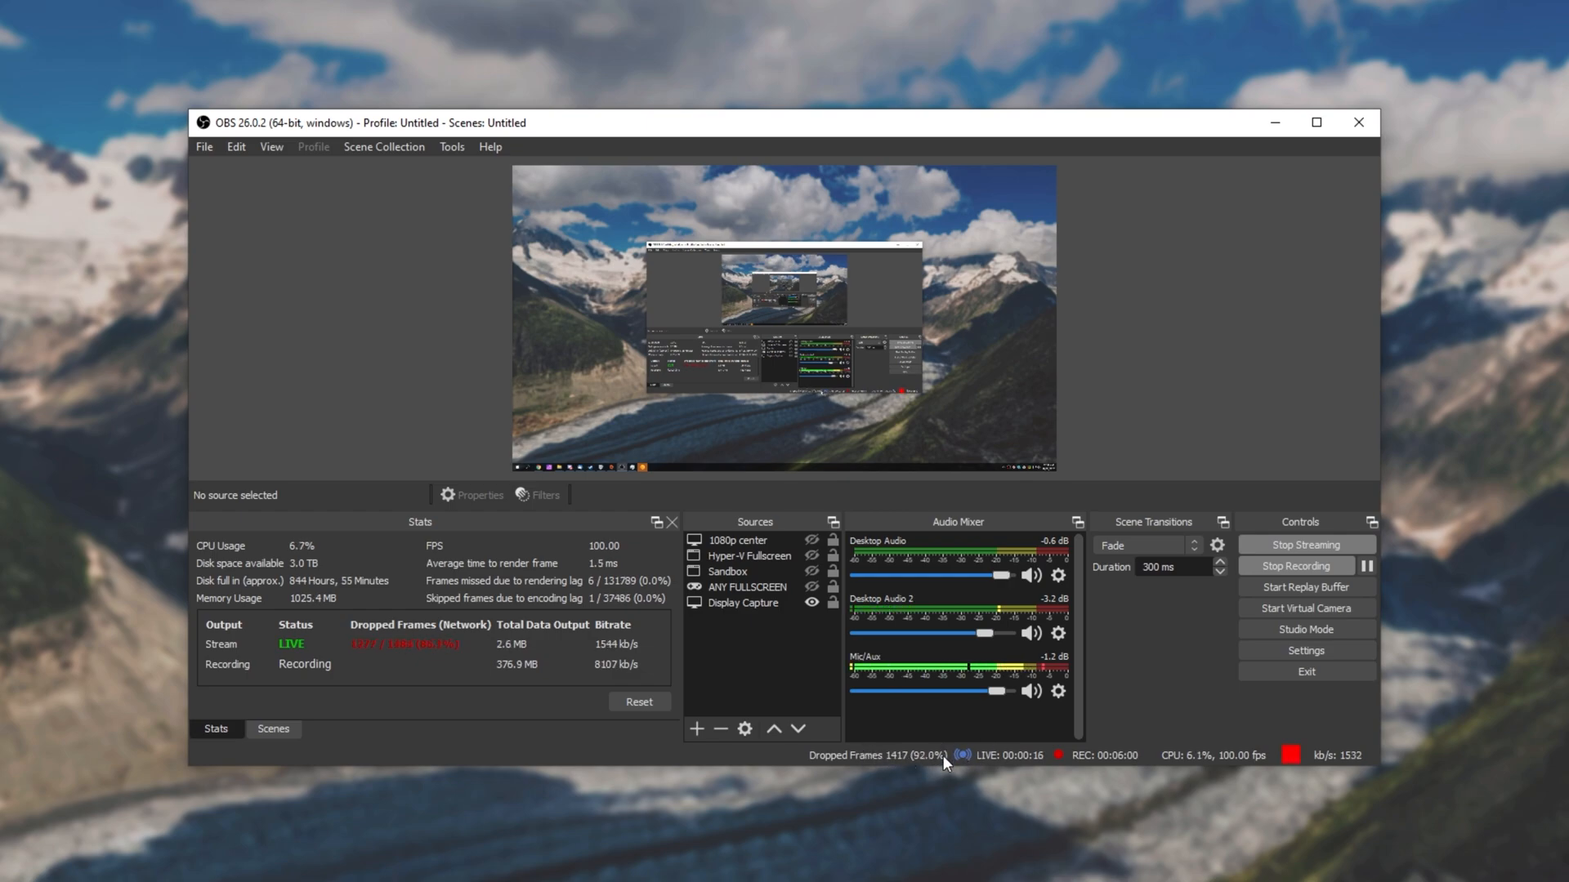
mouse_move(1041, 756)
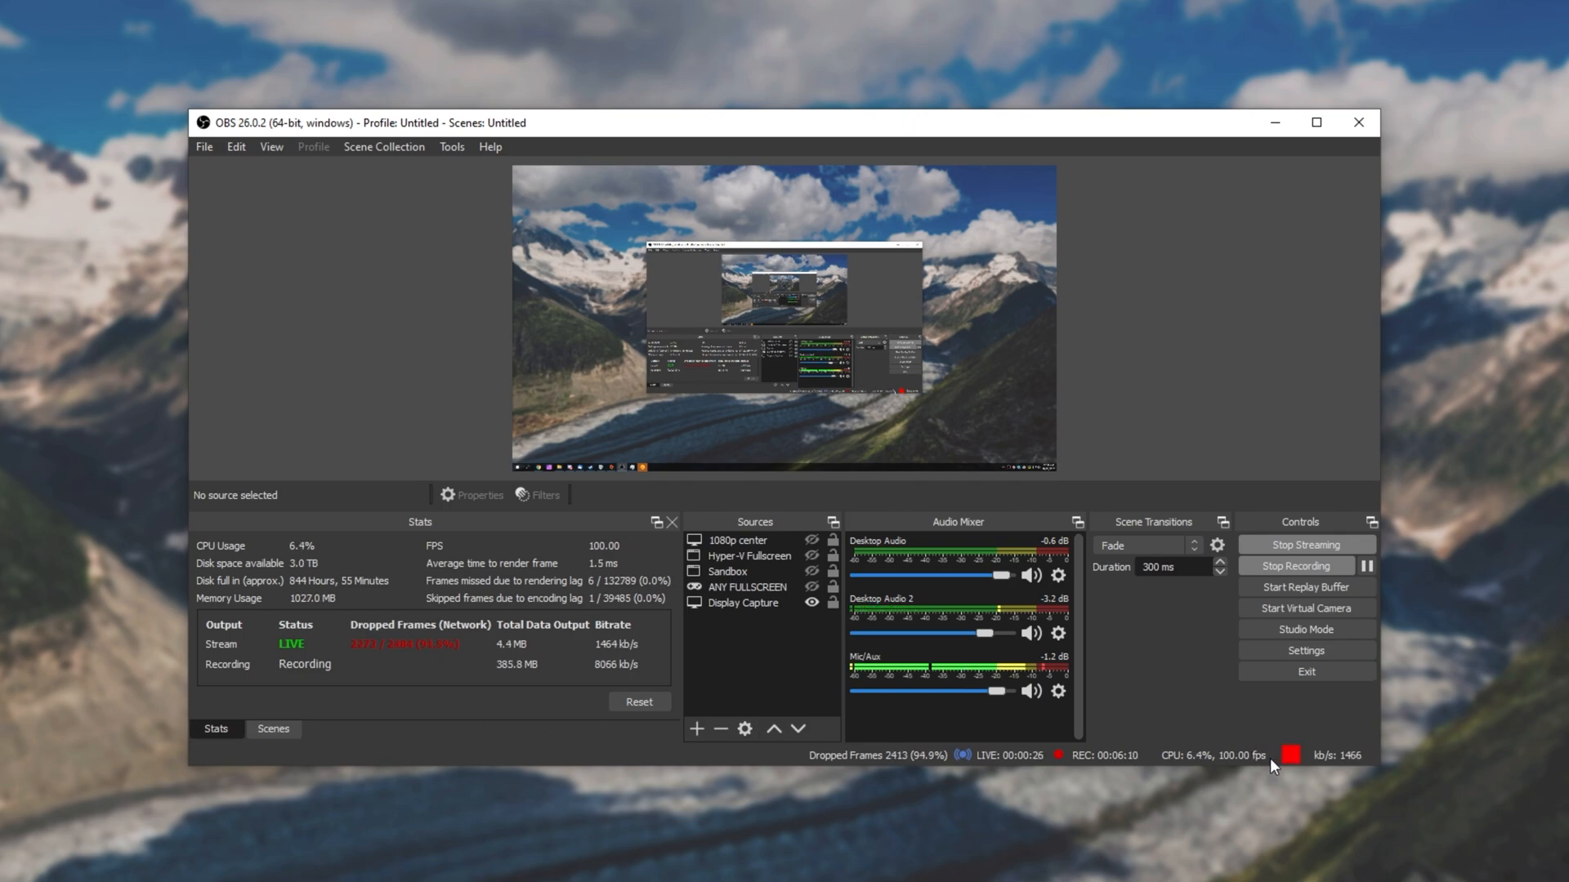
mouse_move(326, 558)
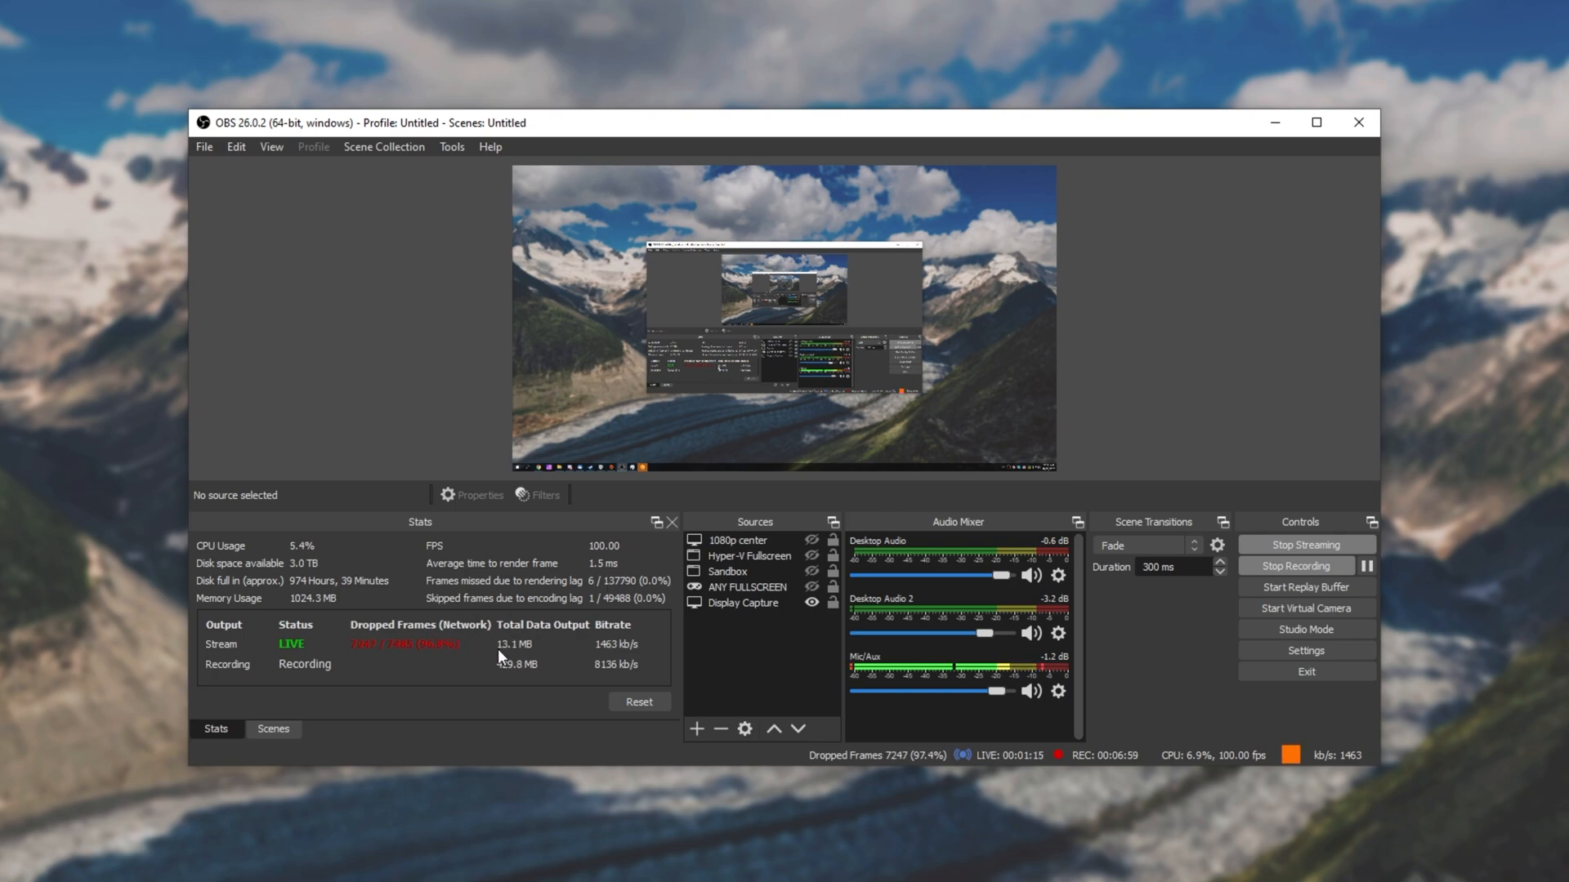
left_click(1304, 650)
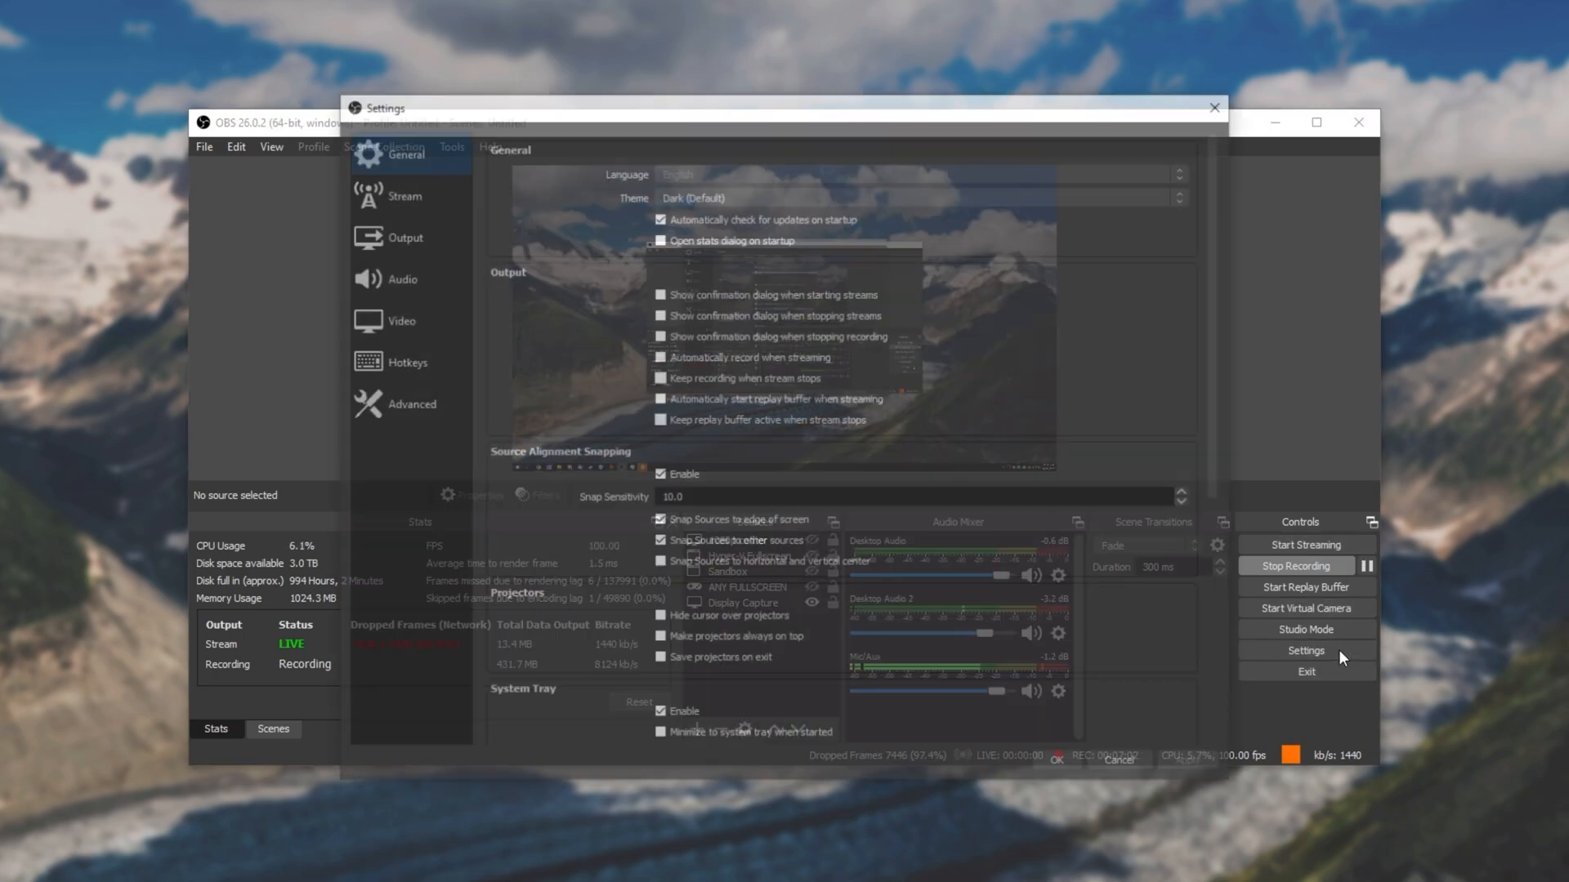
- Set the streaming encoder CPU Usage Preset to placebo in Output settings
left_click(402, 237)
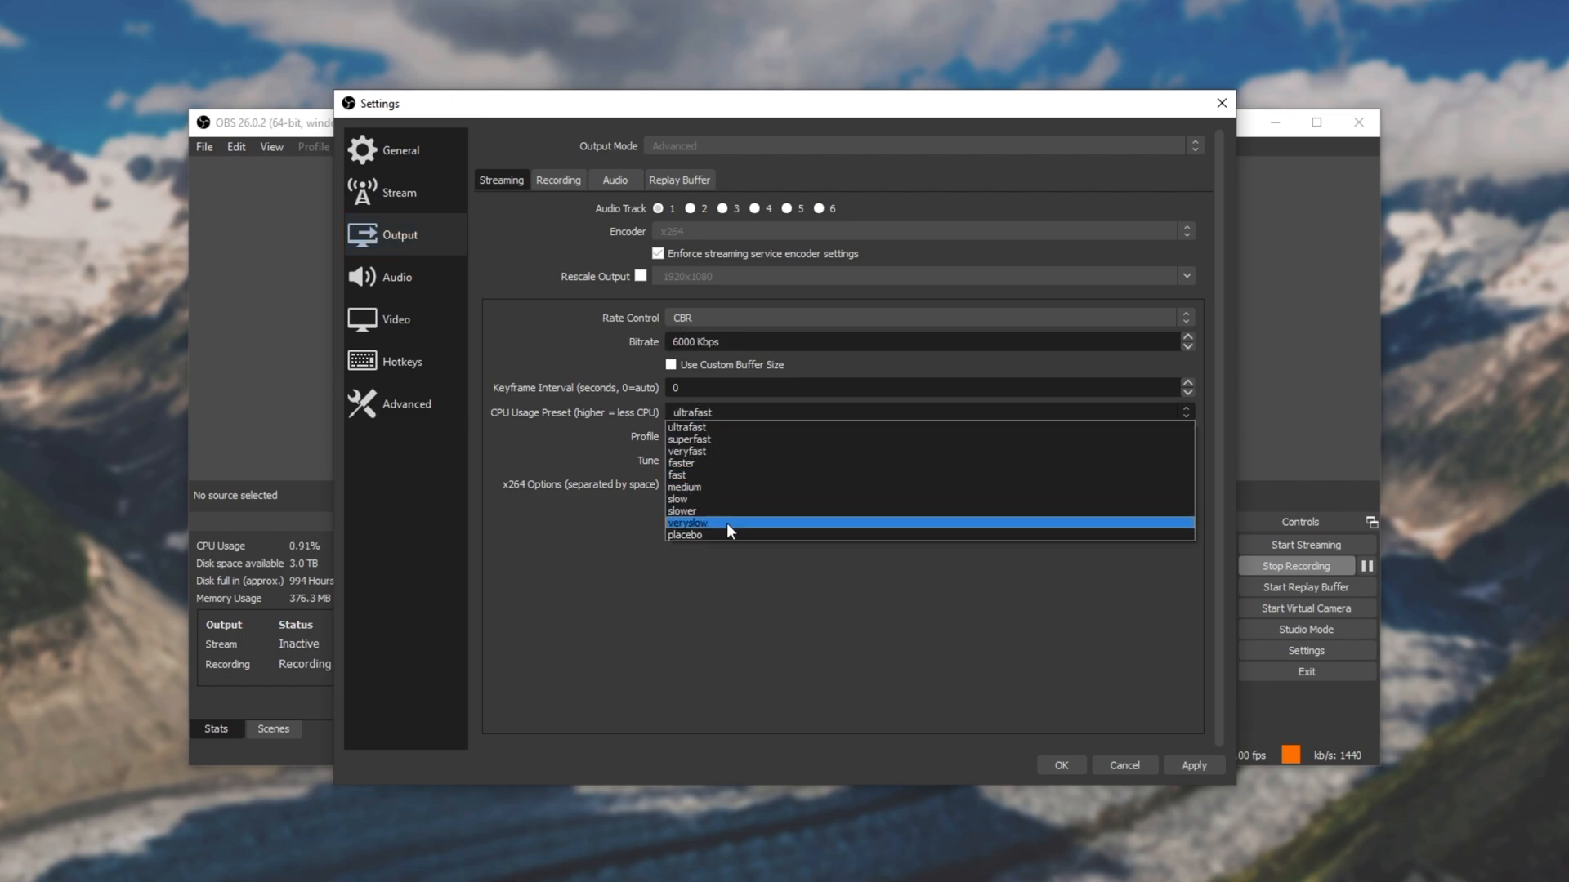
left_click(685, 534)
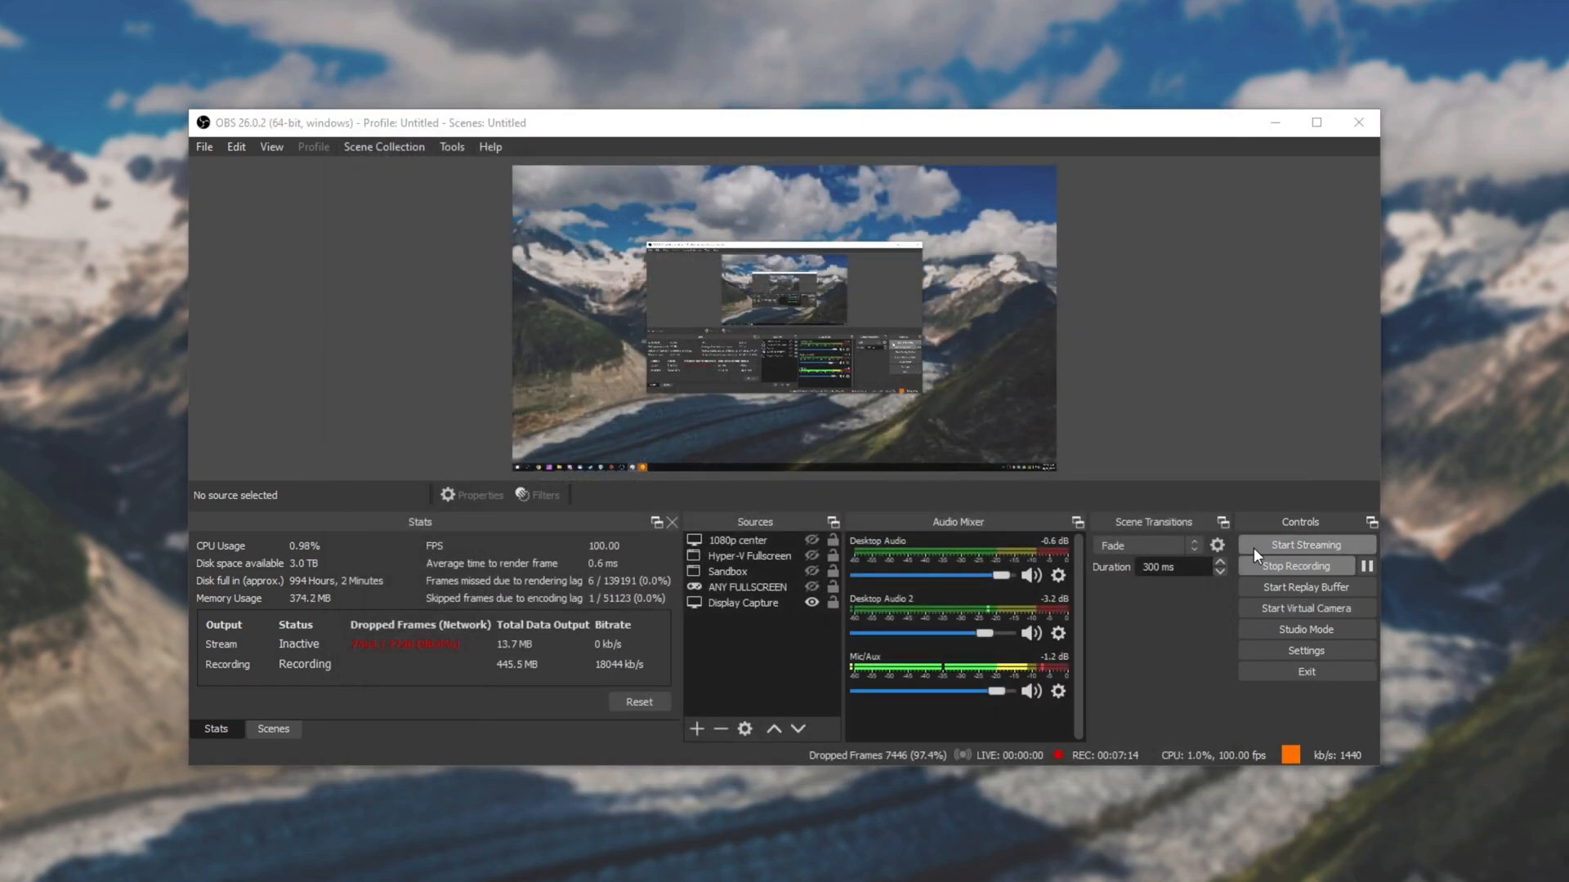
- Start the stream again with the placebo preset applied
left_click(1304, 544)
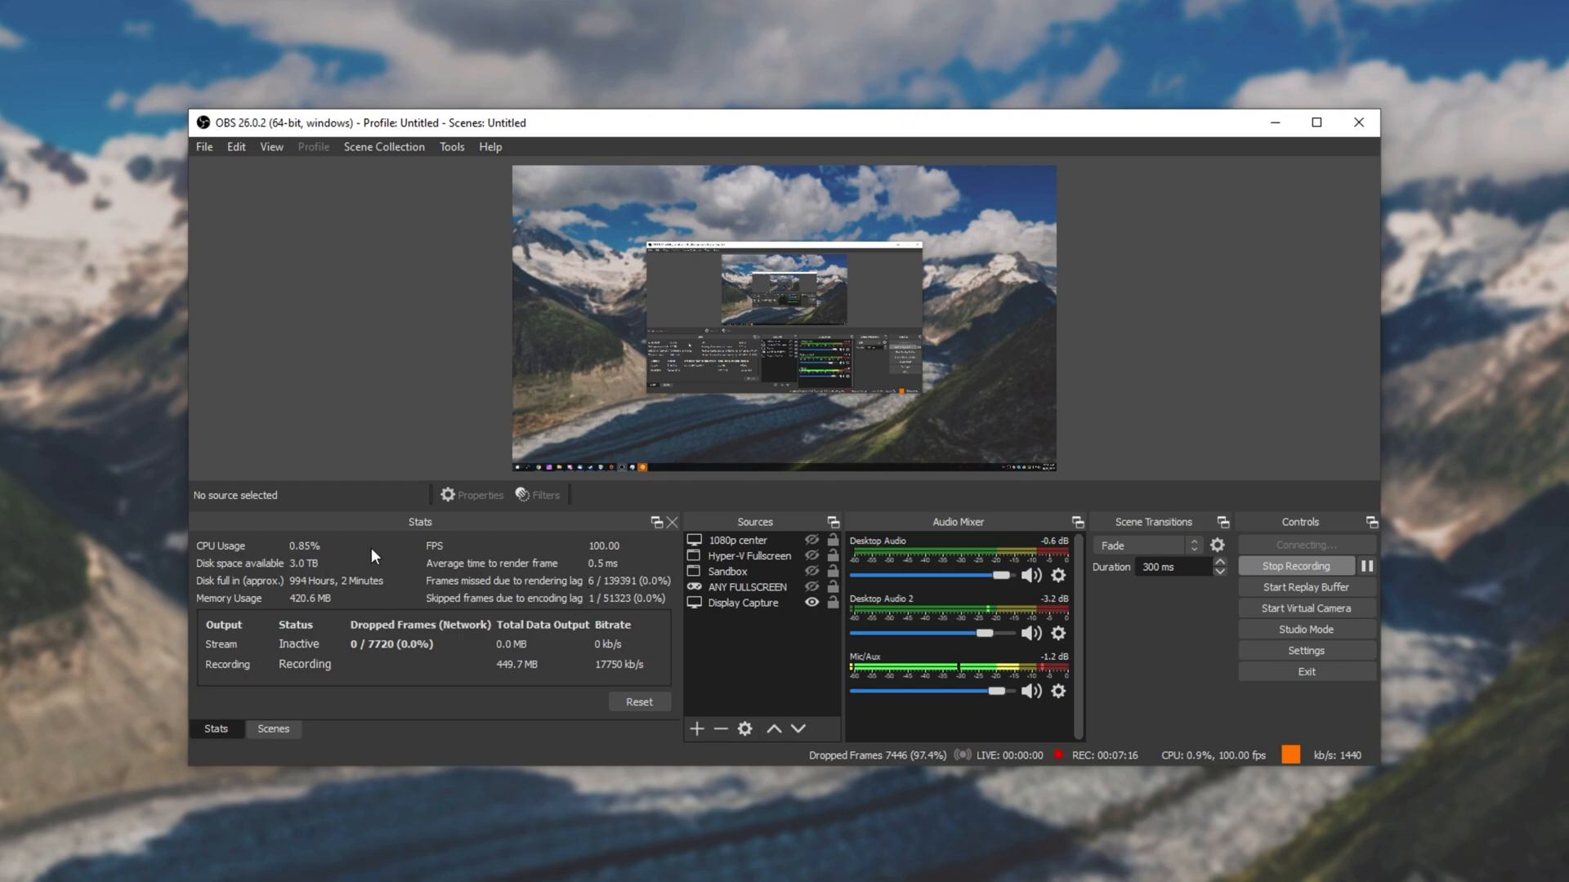
left_click(1306, 544)
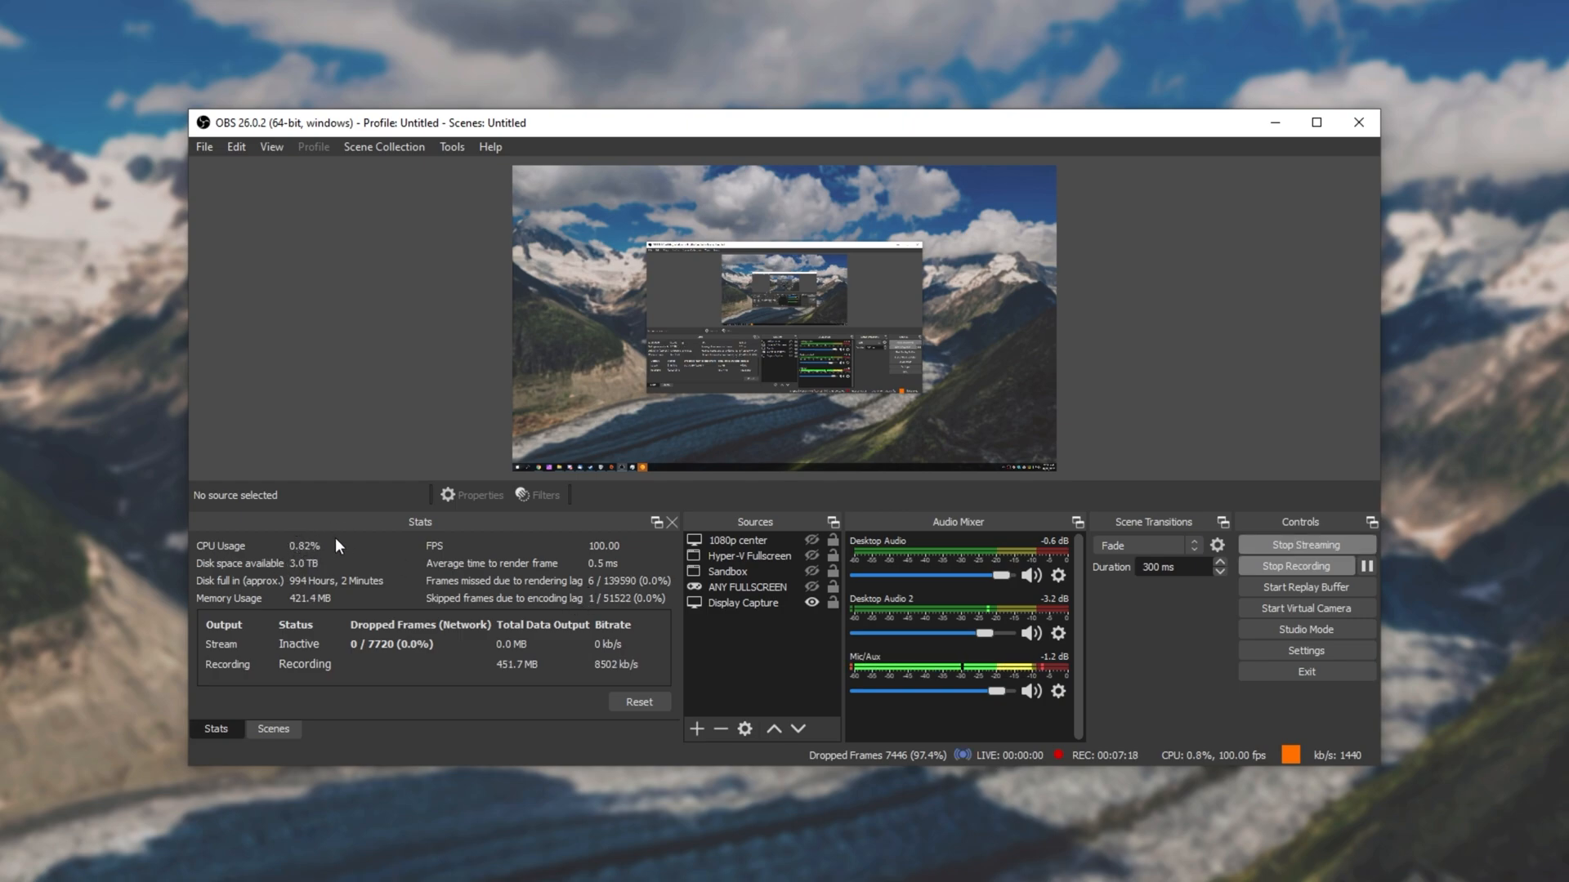
left_click(1304, 546)
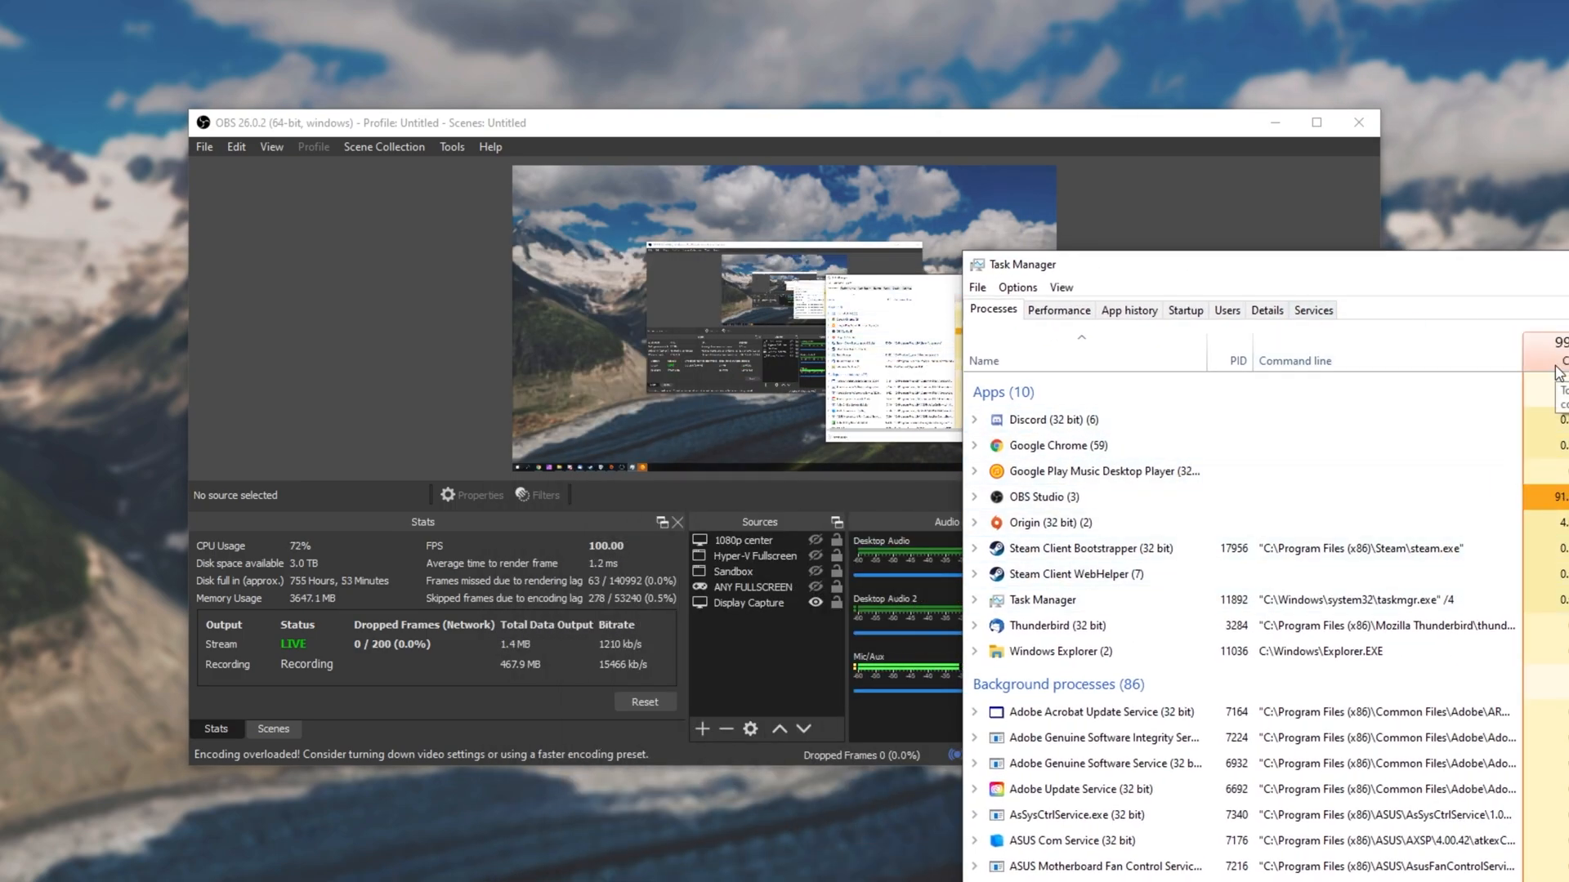
- Select the OBS Studio process in Task Manager to watch its CPU usage
left_click(1046, 497)
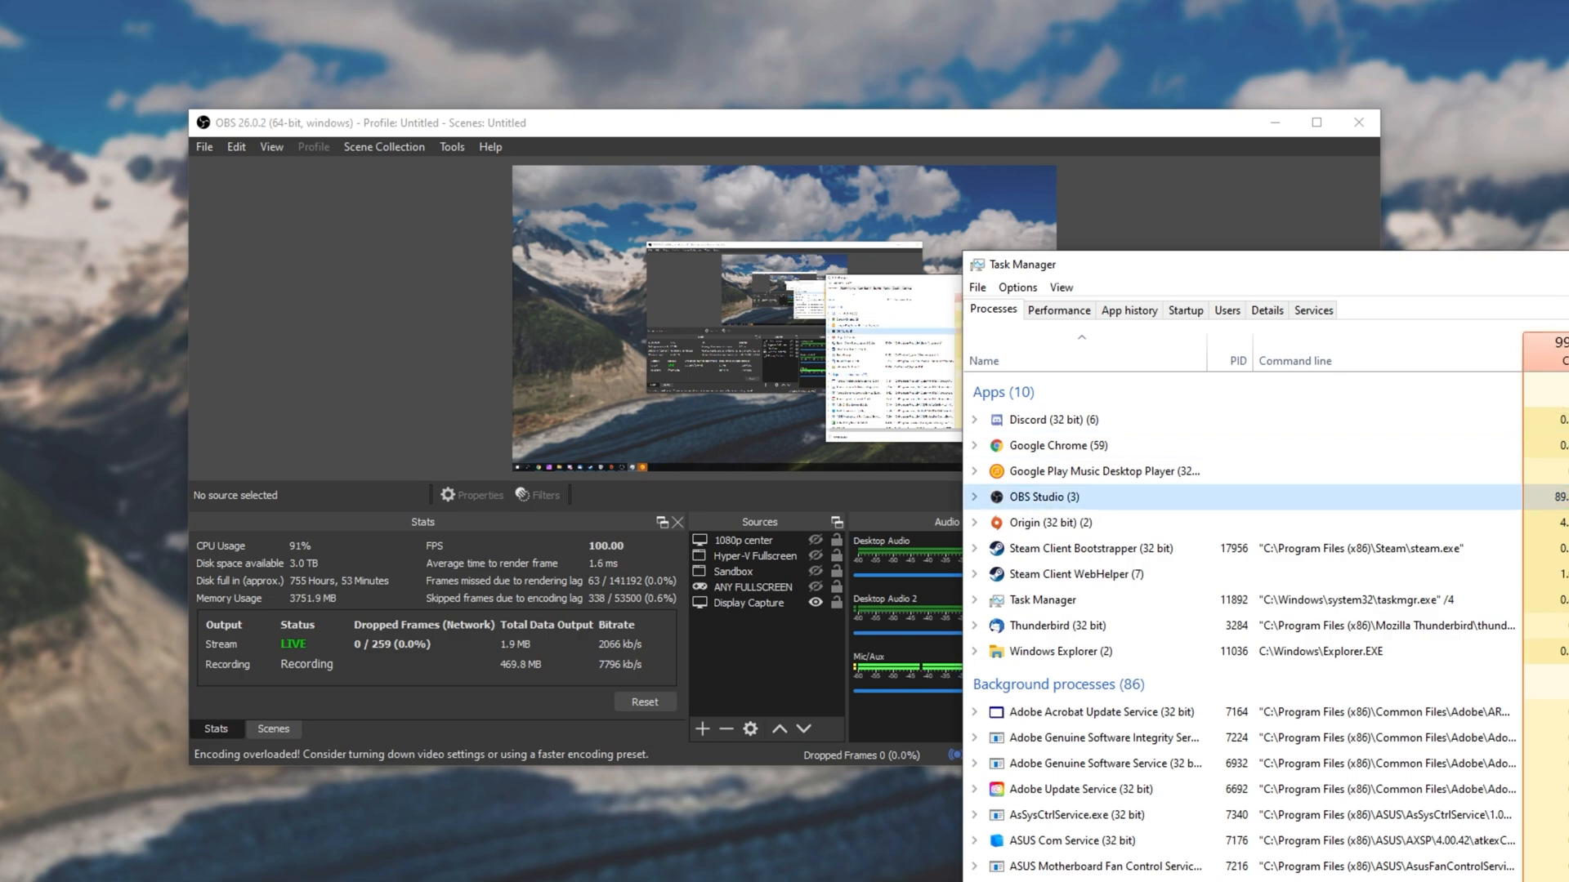
left_click(974, 497)
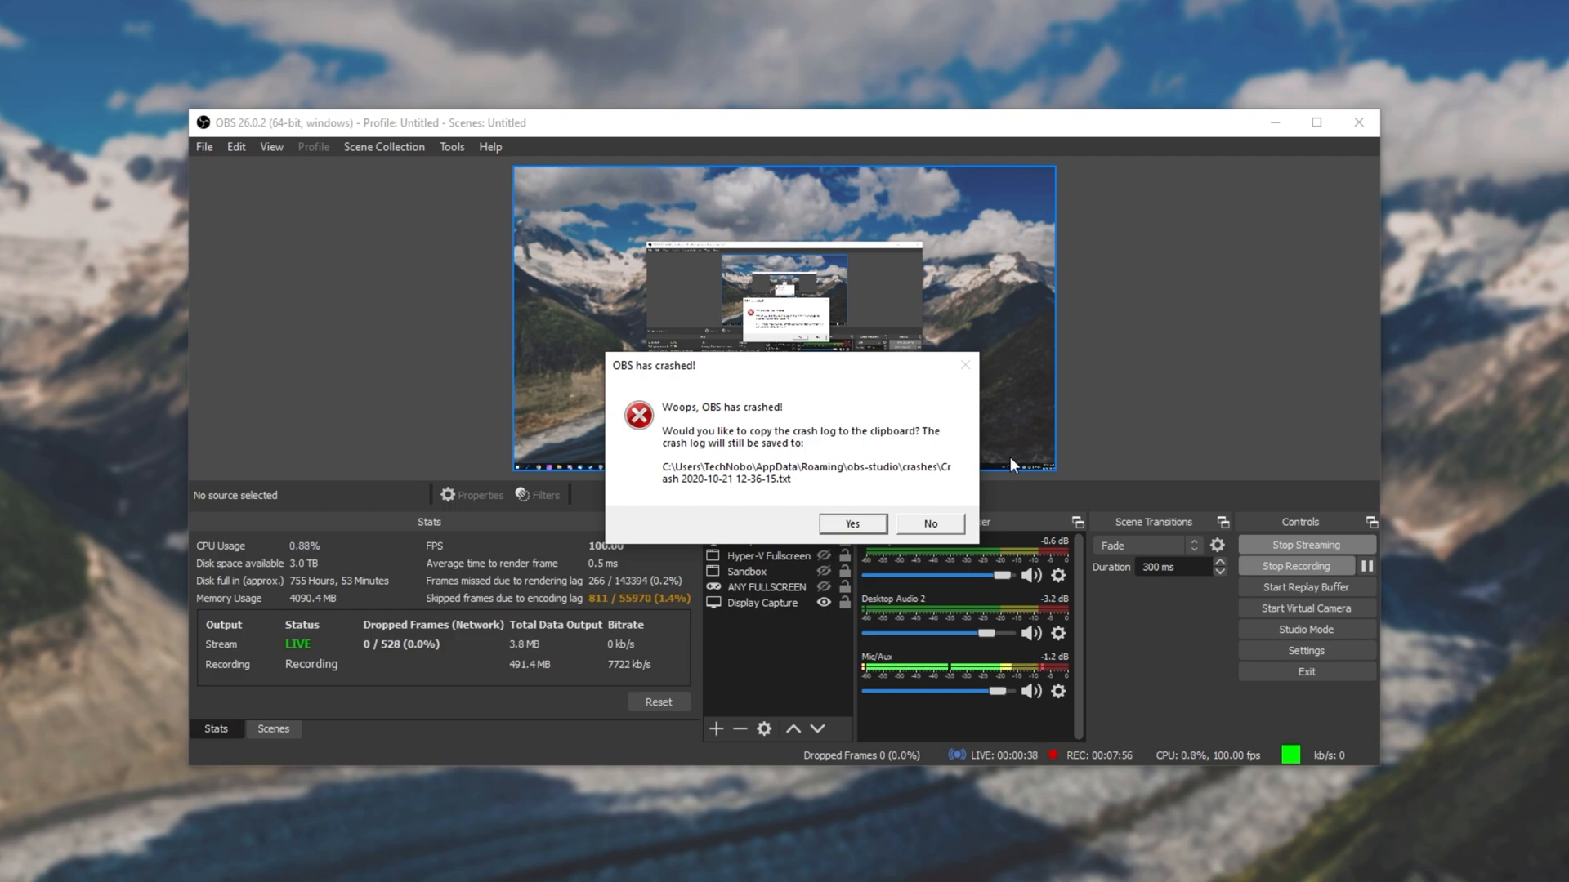
- Decline the crash report, check the Output streaming settings, and close Settings
left_click(927, 523)
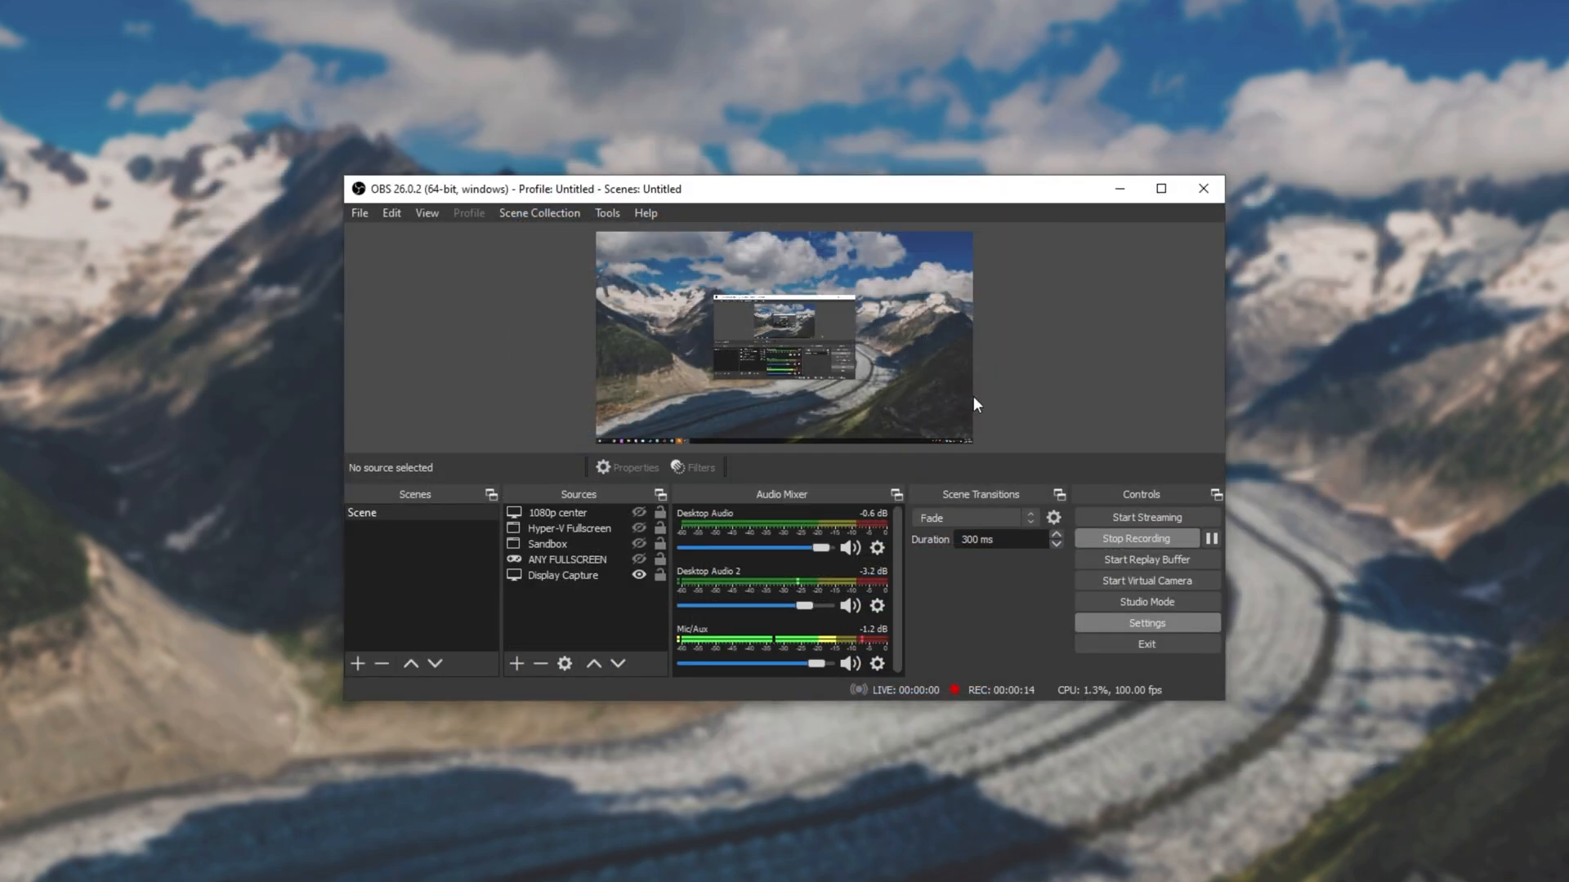
left_click(1144, 623)
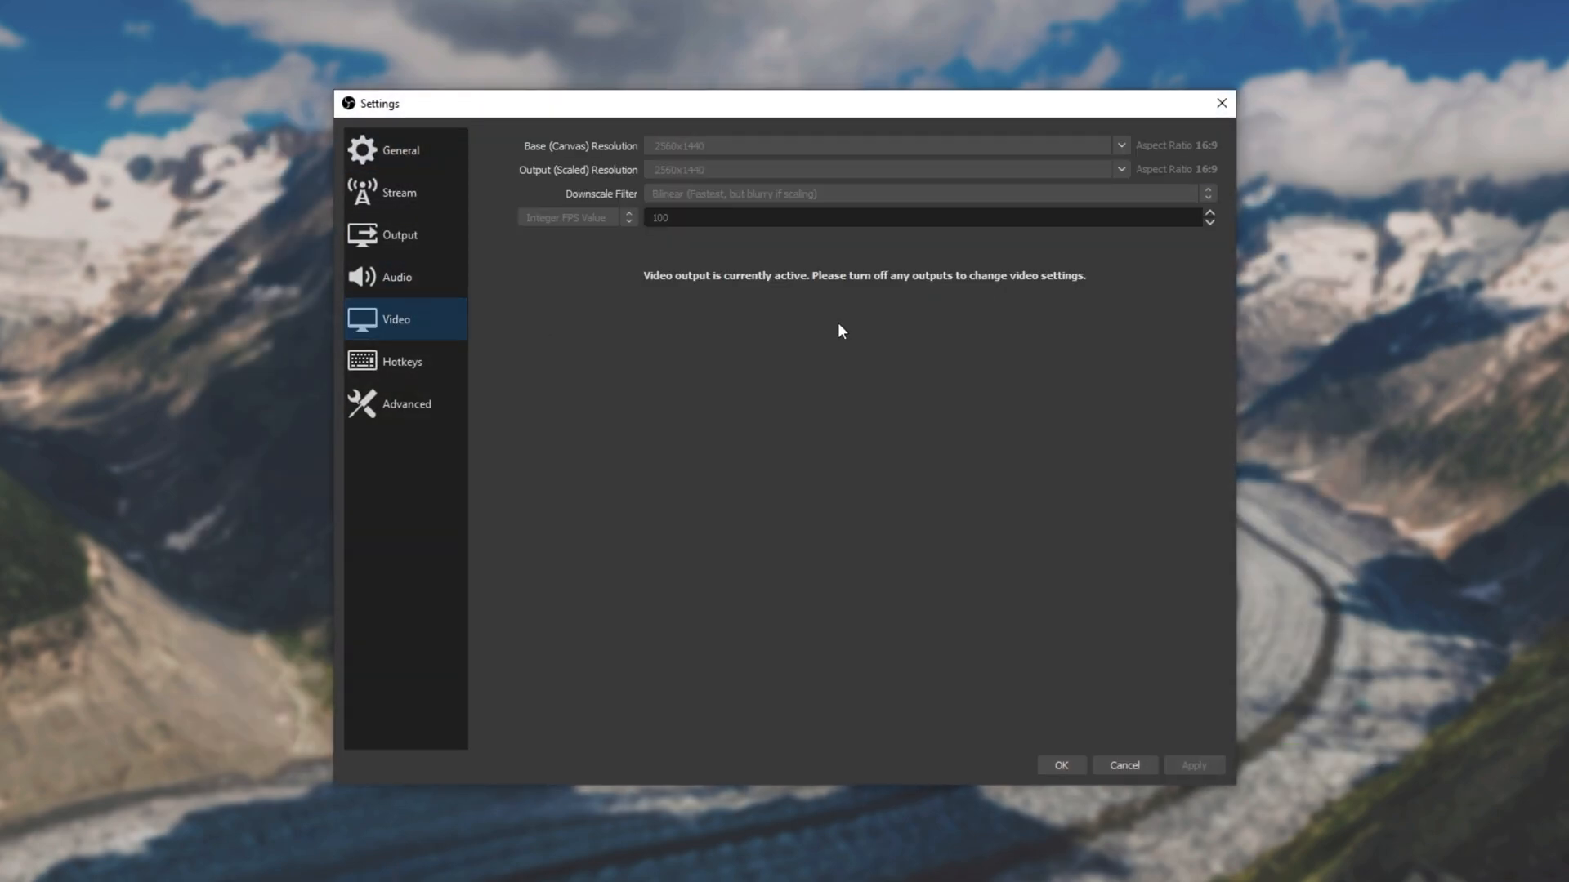
left_click(398, 233)
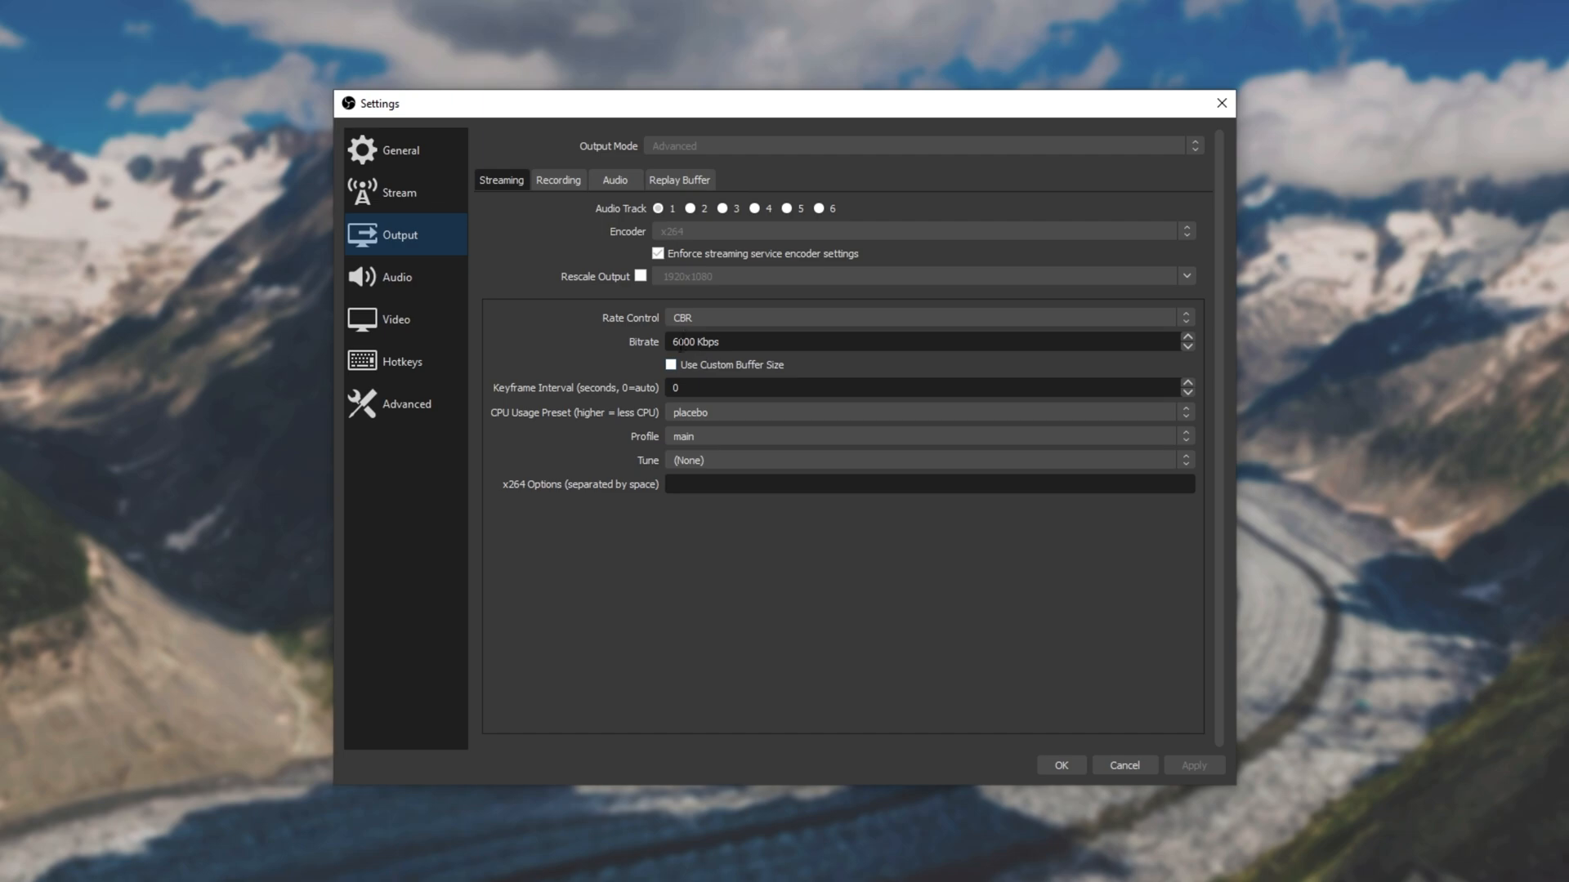
left_click(924, 411)
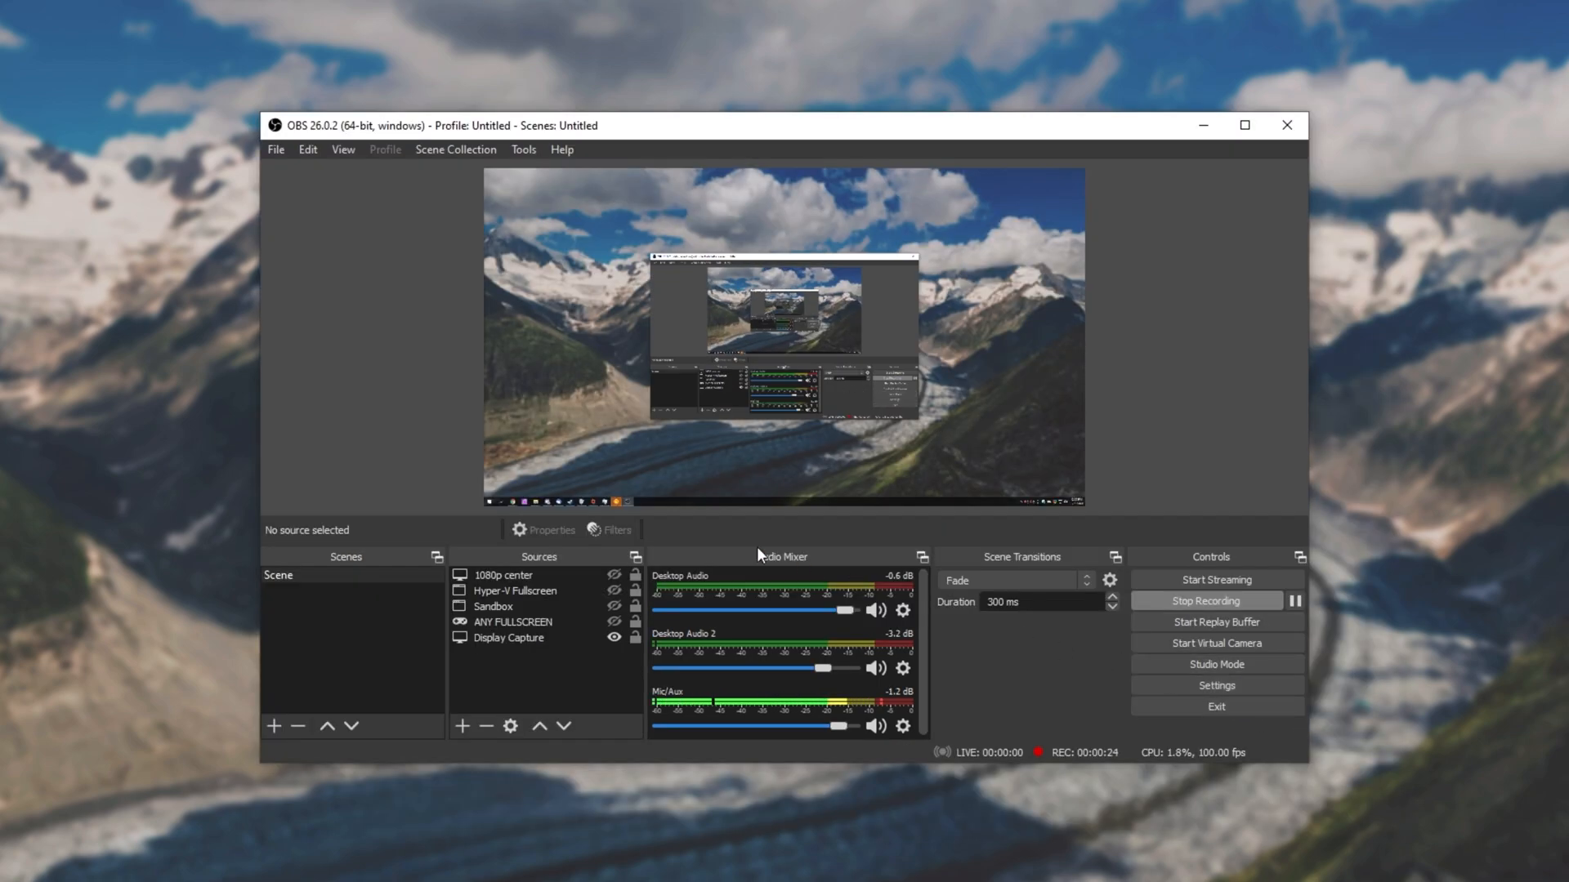
- Bring the Stats panel back from the View menu
left_click(341, 149)
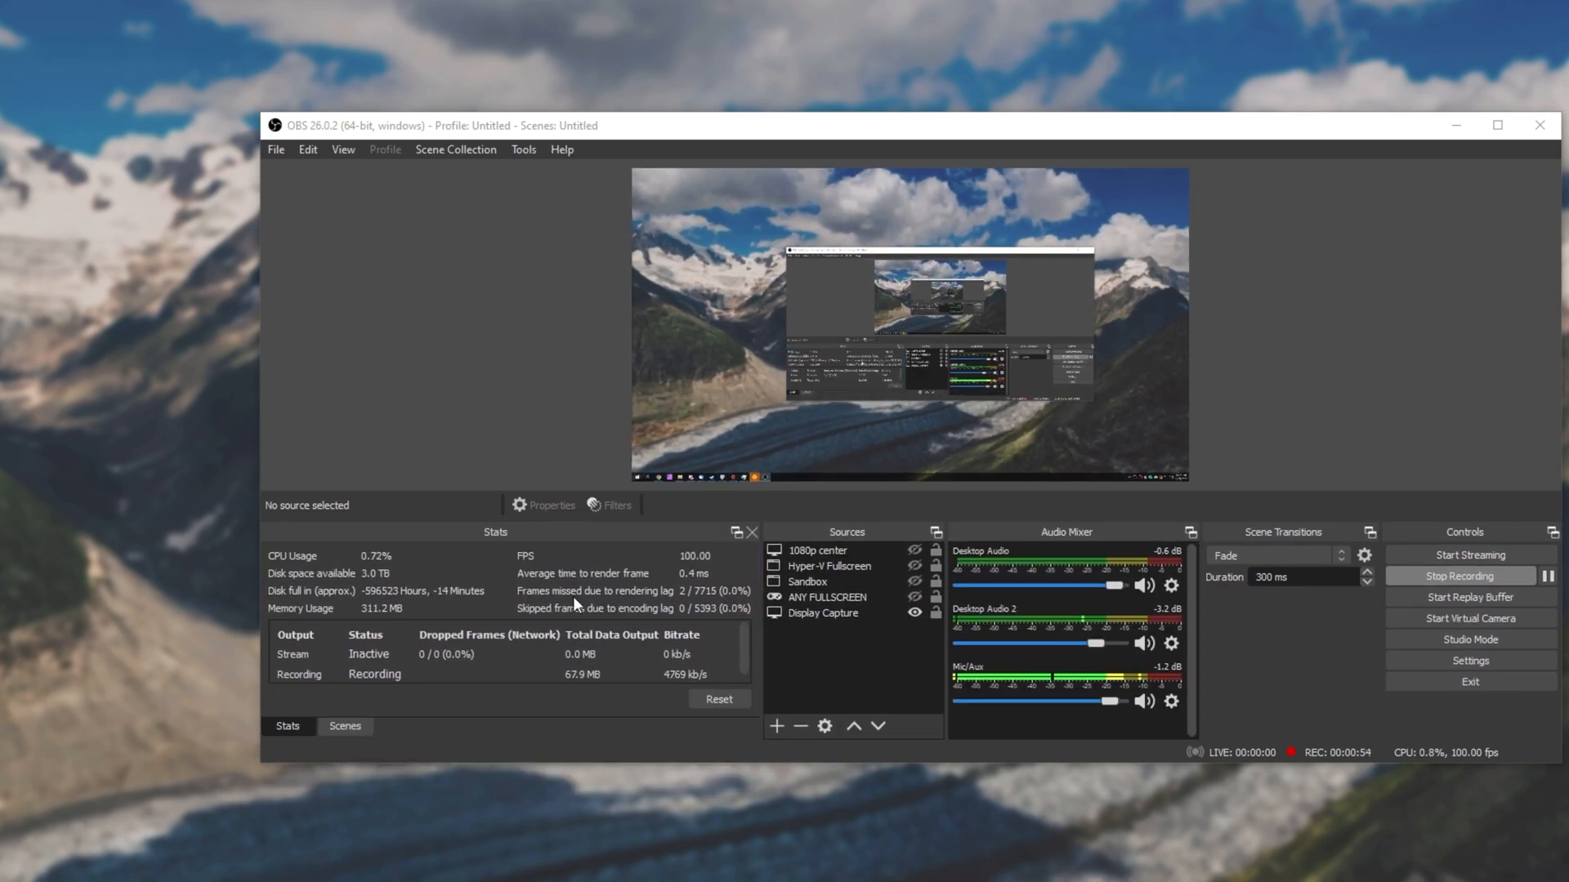
mouse_move(546, 625)
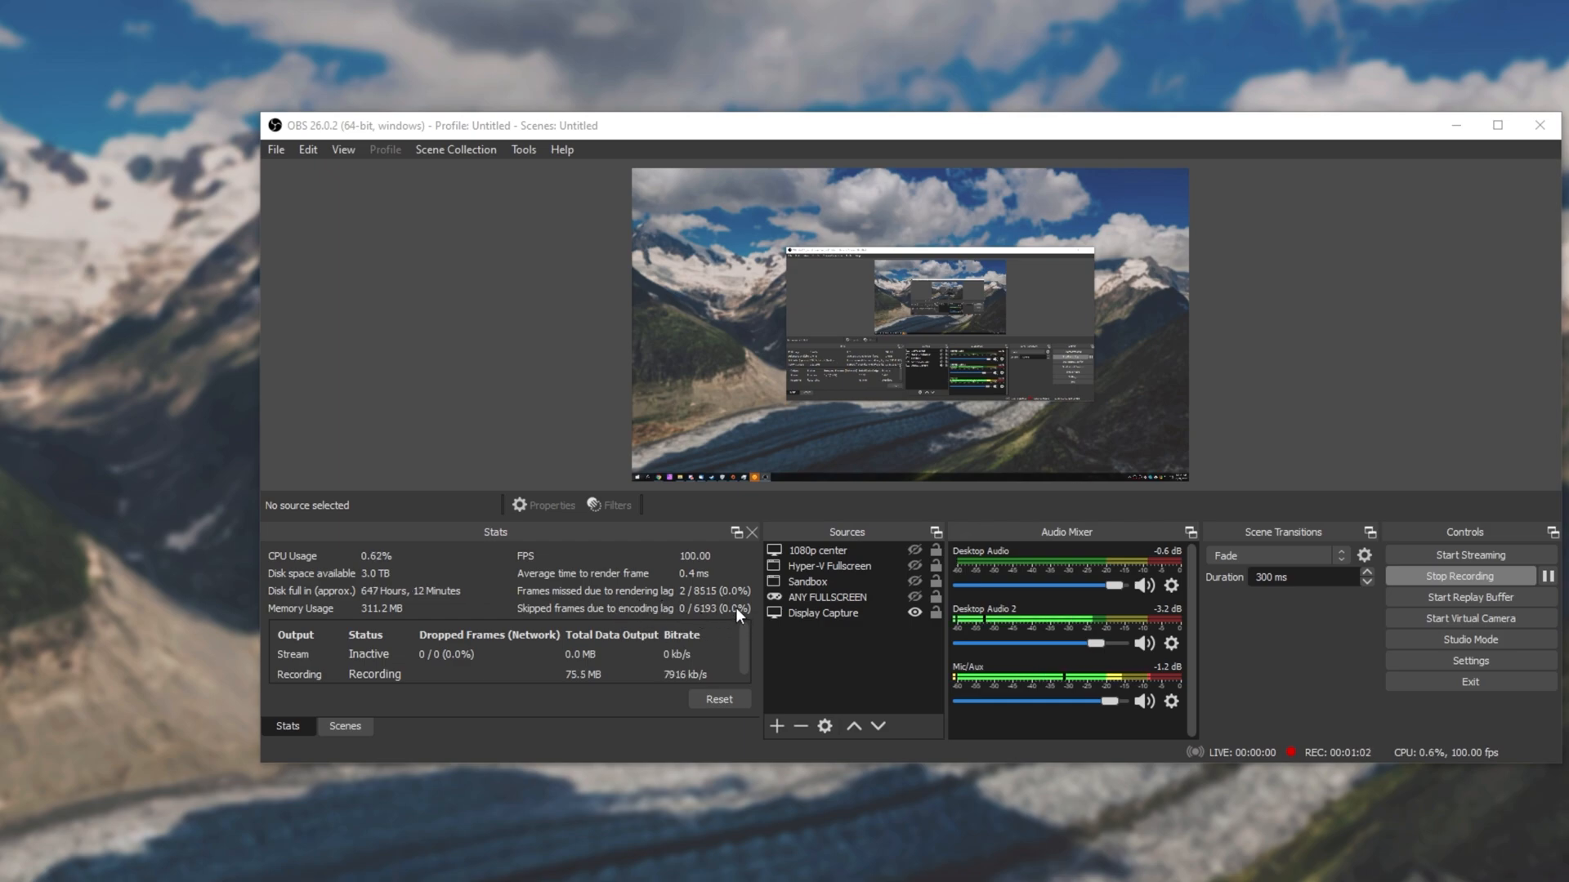
mouse_move(696, 629)
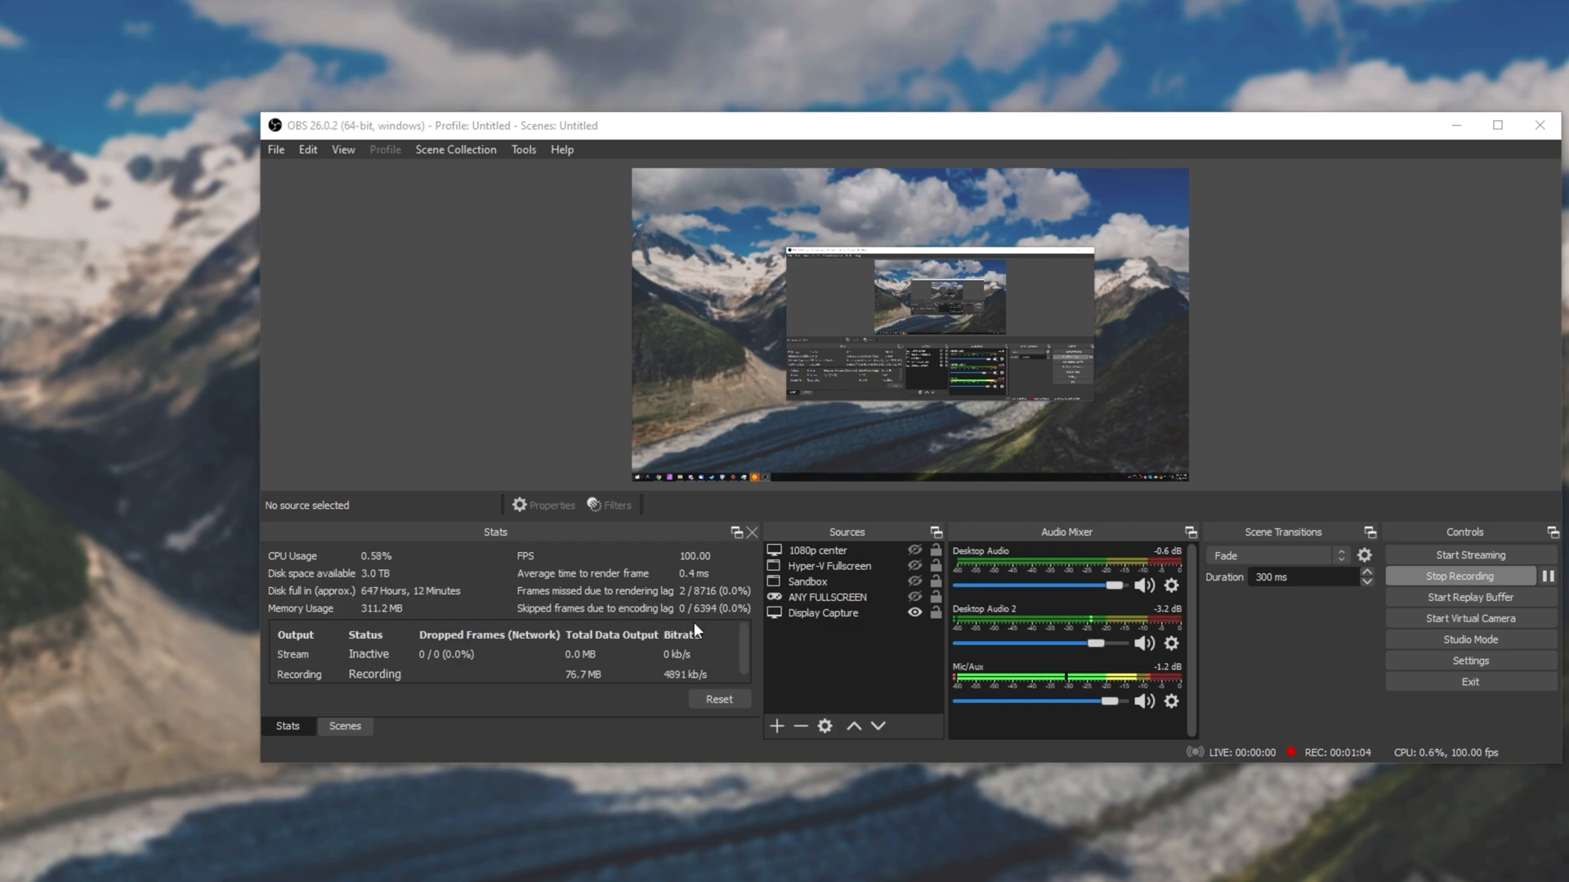